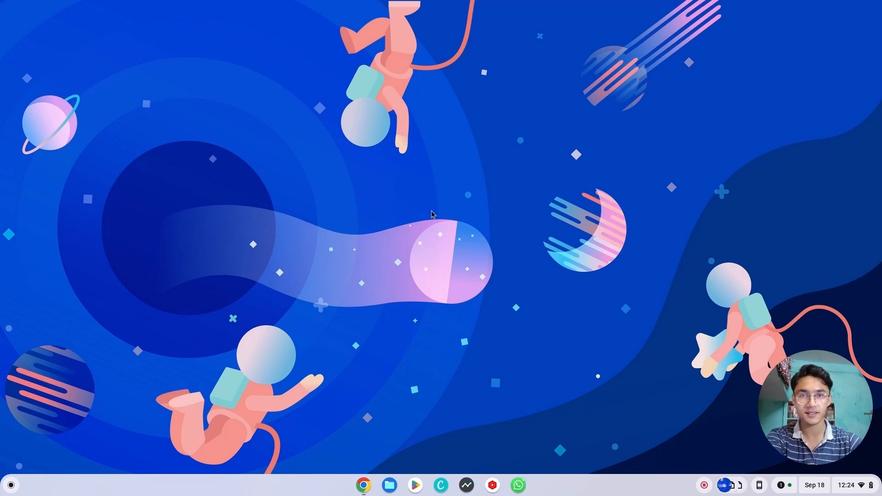
mouse_move(281, 230)
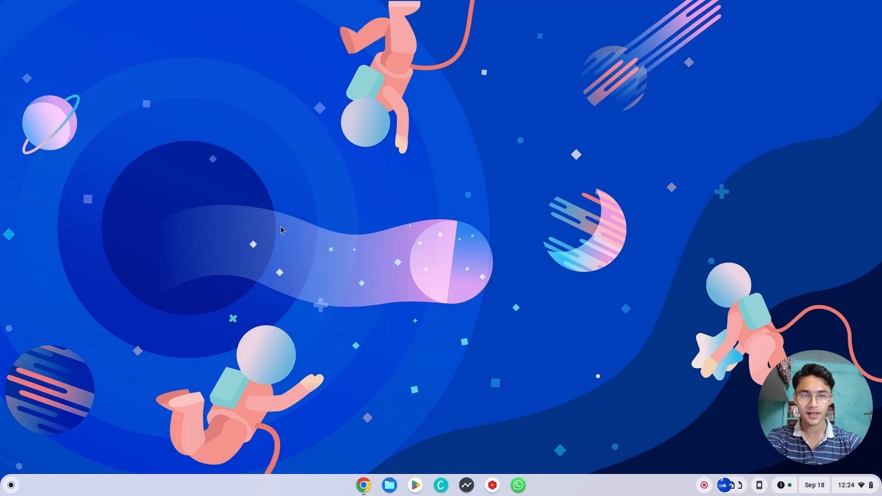
mouse_move(65, 346)
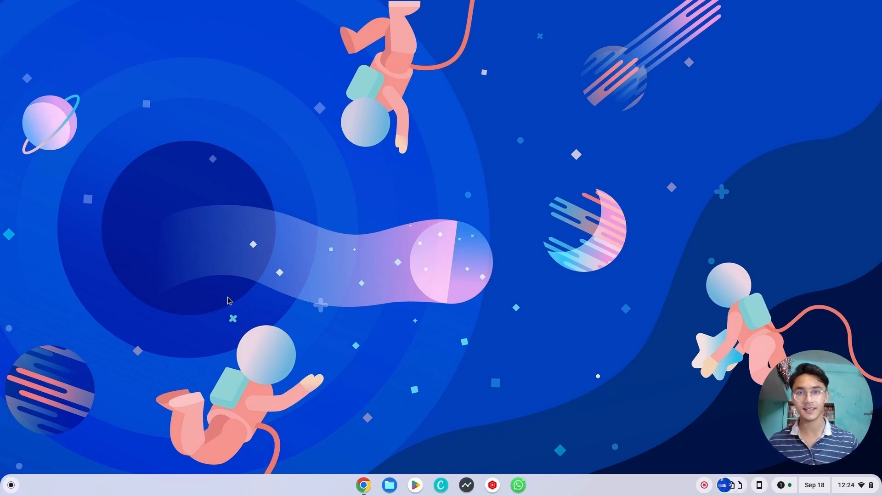
mouse_move(177, 355)
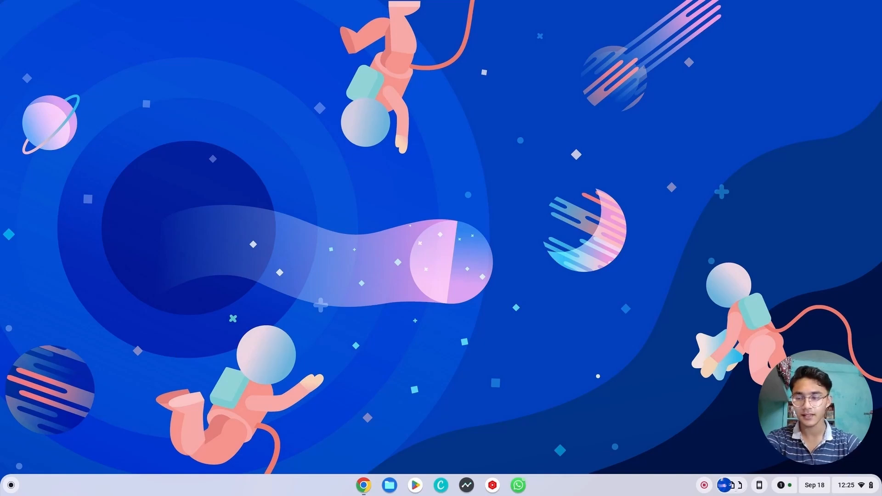
Launch the Linux Terminal from the launcher, then close it.
click(10, 485)
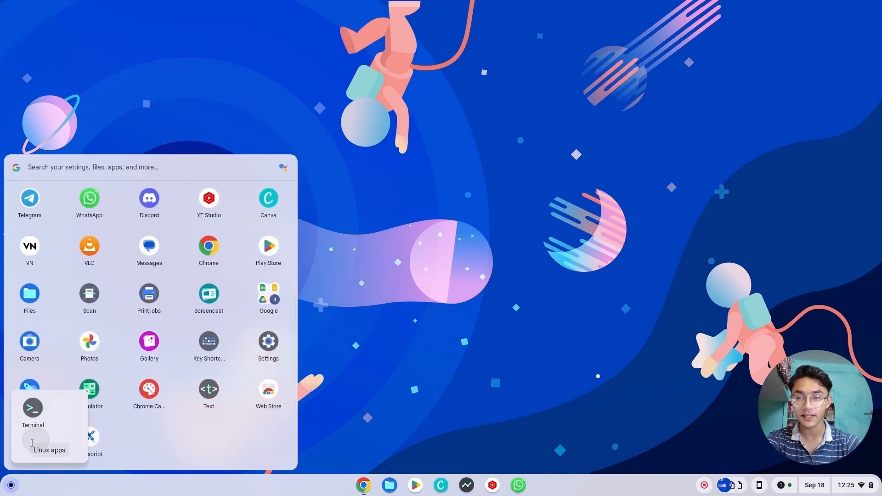
click(32, 408)
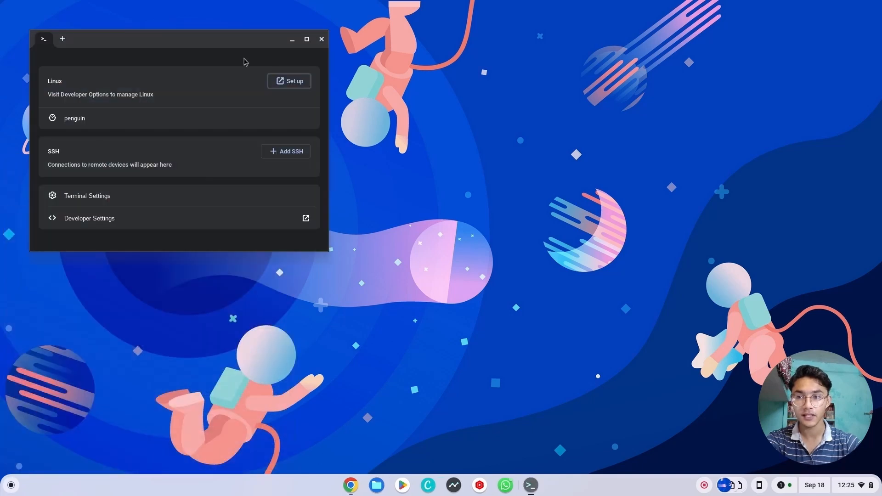
mouse_move(118, 123)
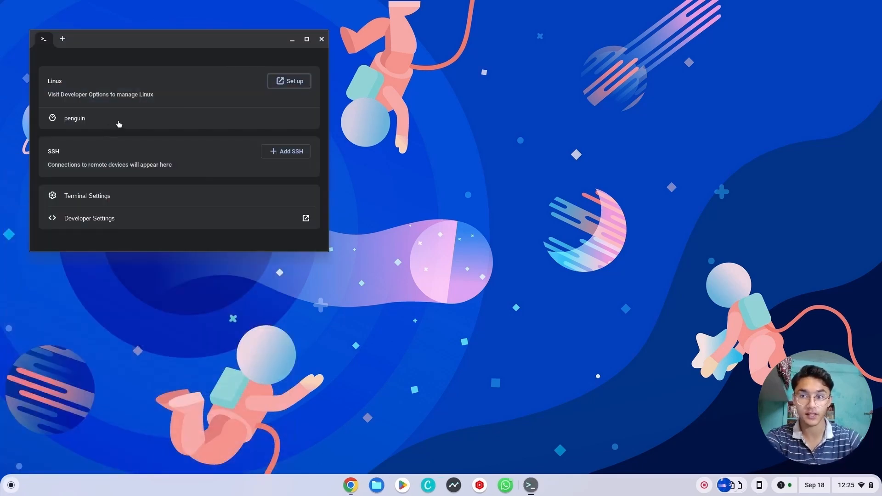
click(321, 39)
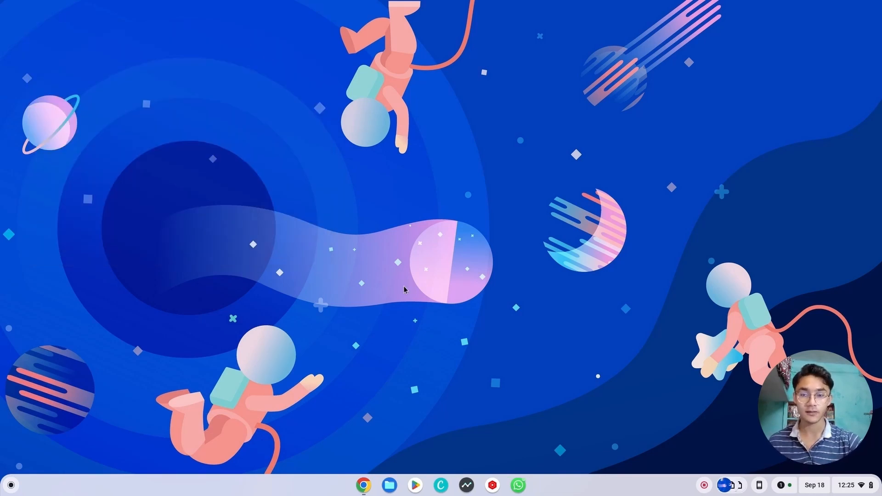
Briefly view the wallpaper and style settings, then bring up quick settings.
click(363, 485)
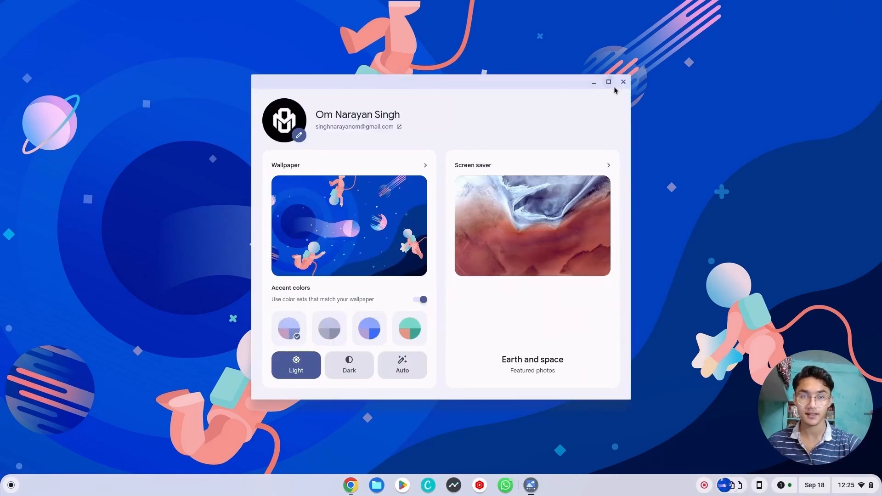
click(622, 82)
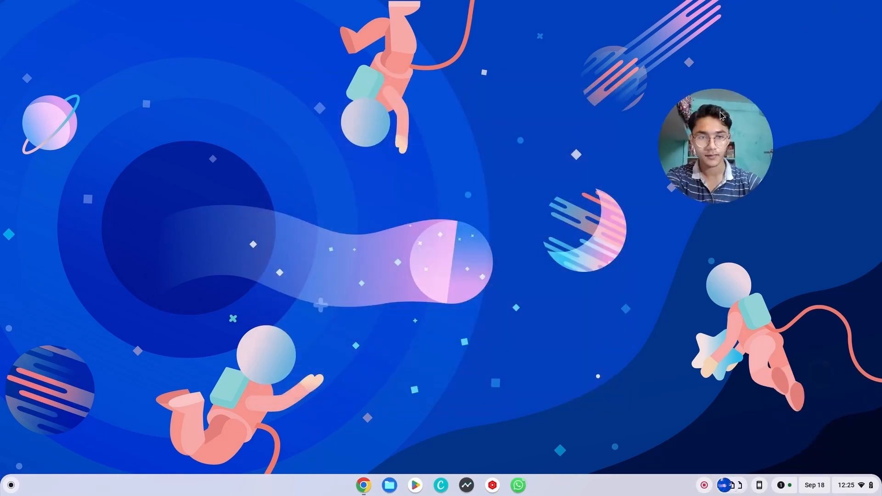
click(846, 485)
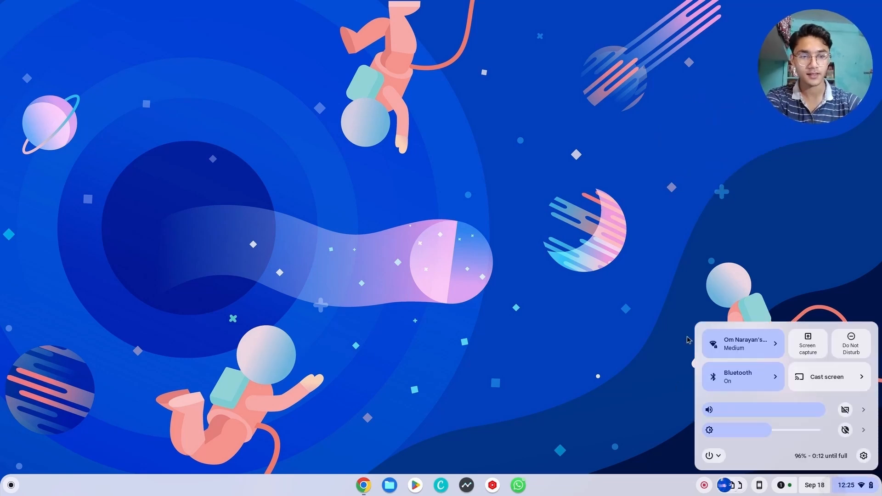
mouse_move(739, 399)
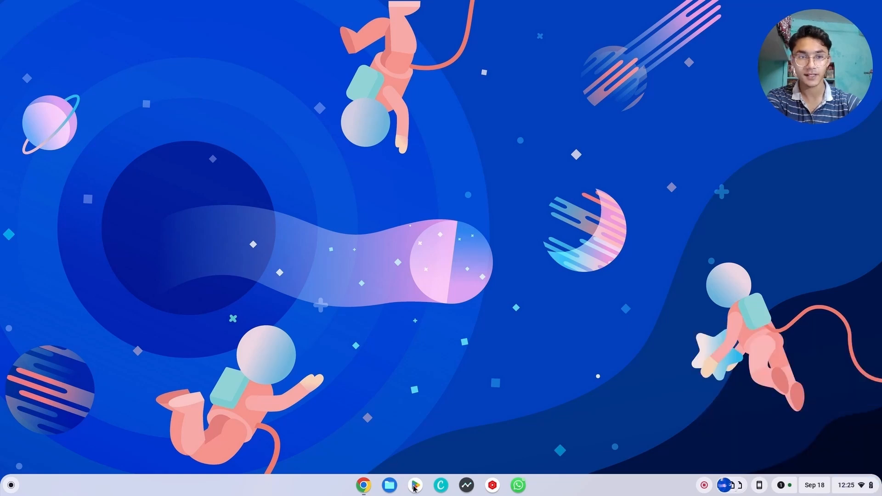
Open the Play Store and scroll the Apps page to Best multidevice apps.
click(415, 485)
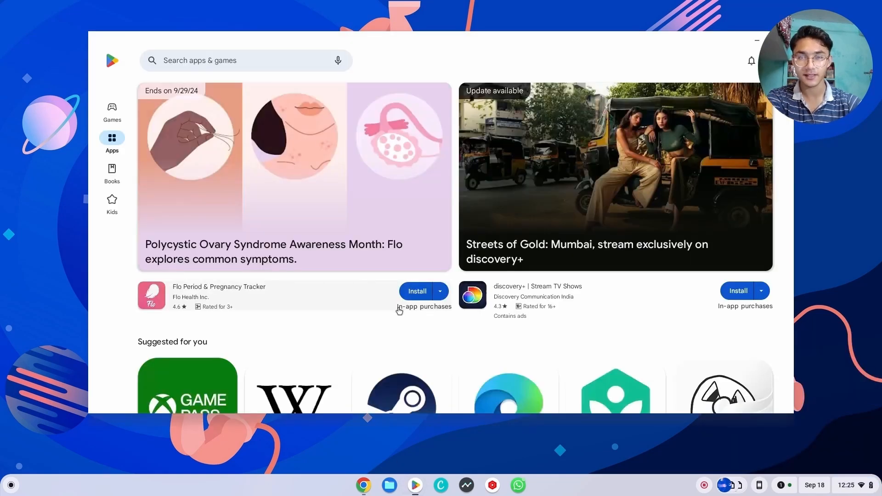
scroll(down, 3)
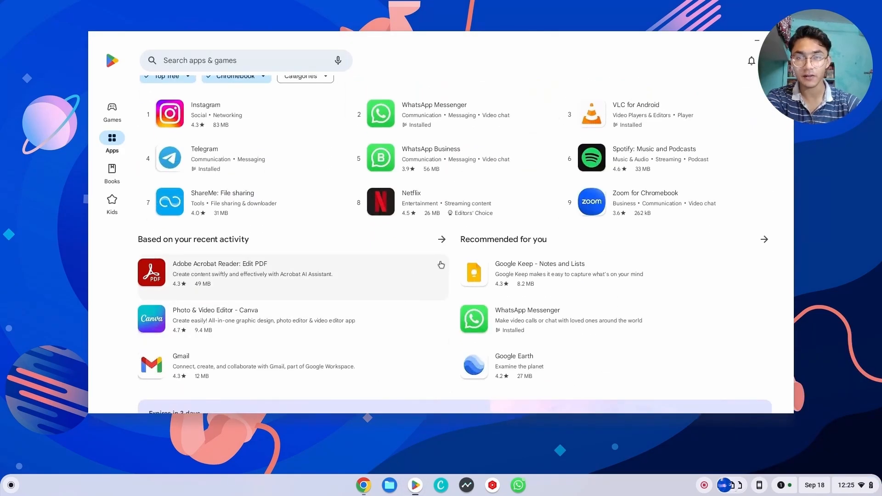
scroll(down, 3)
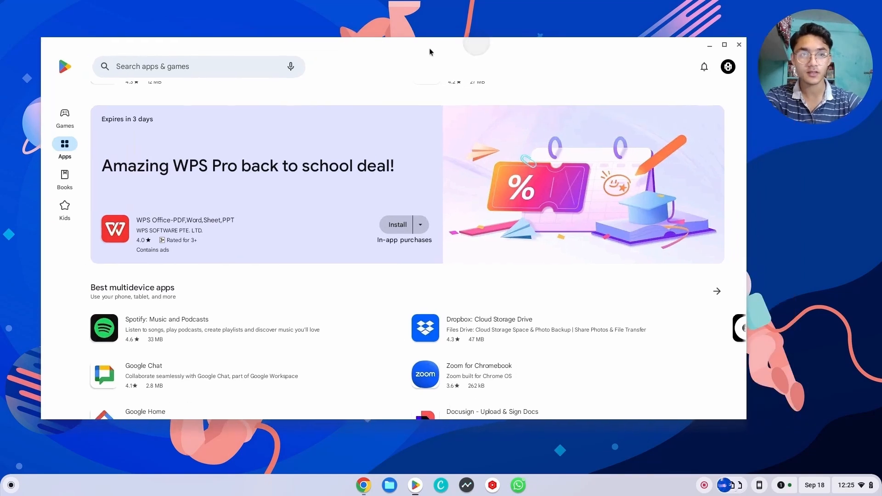
mouse_move(614, 78)
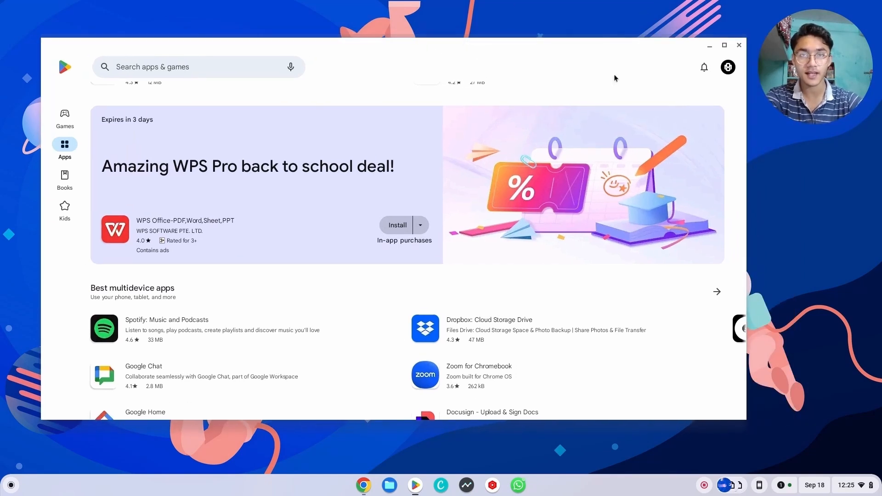
mouse_move(619, 68)
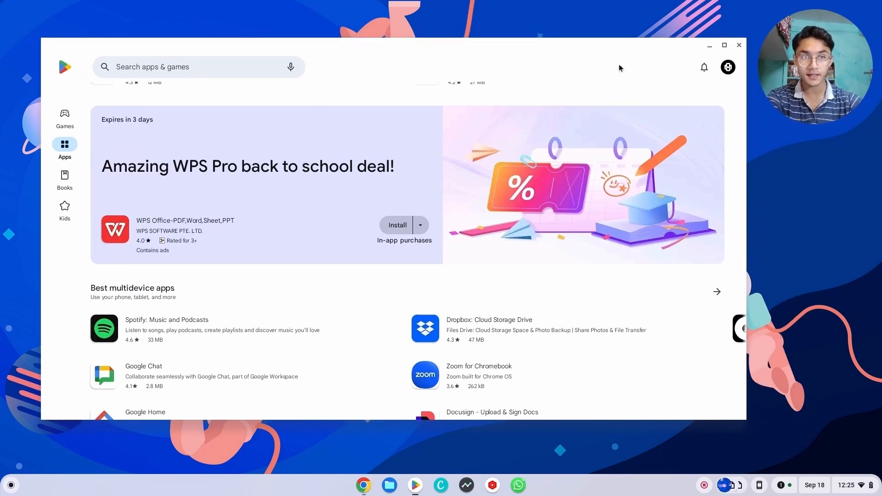
Open and close WhatsApp, then open and close YT Studio.
click(516, 485)
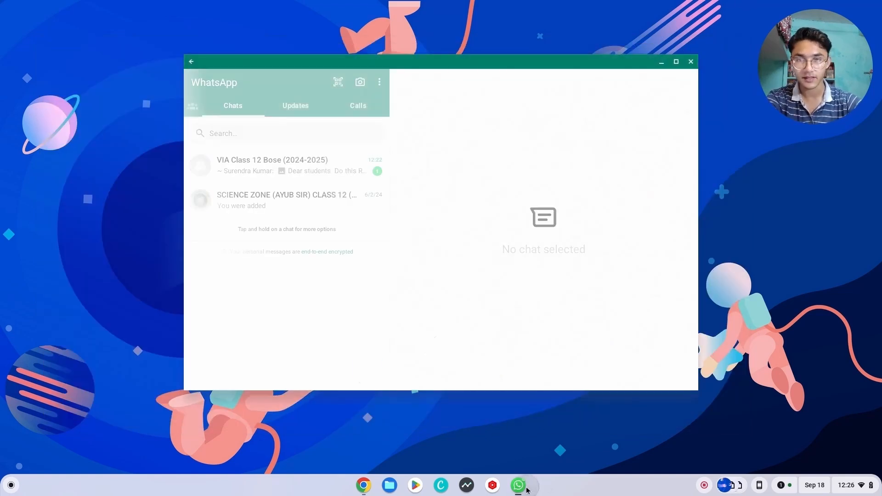
click(690, 61)
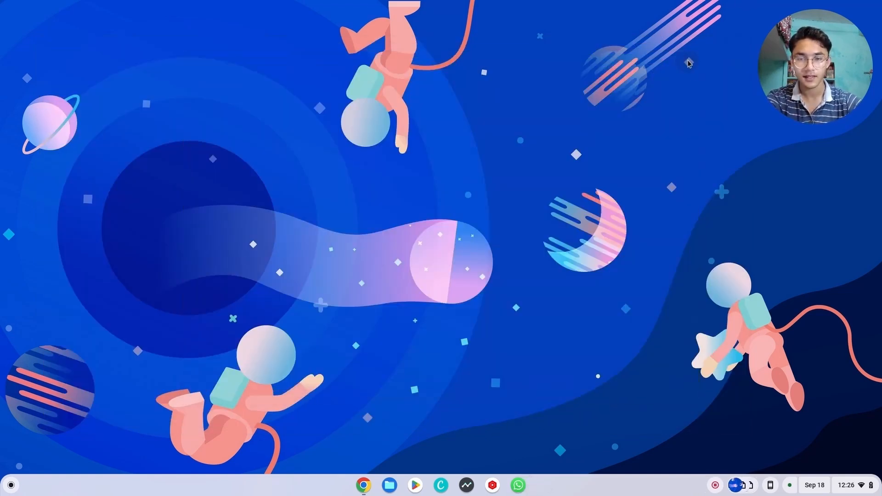
click(492, 485)
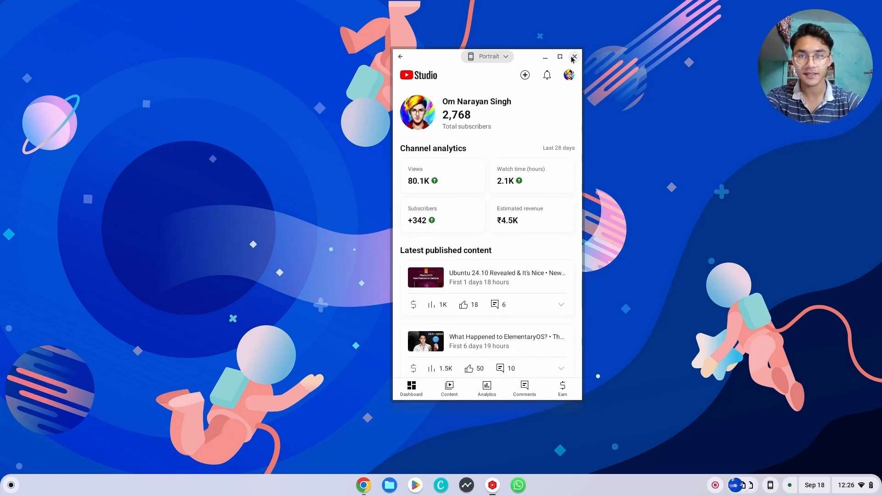
click(573, 57)
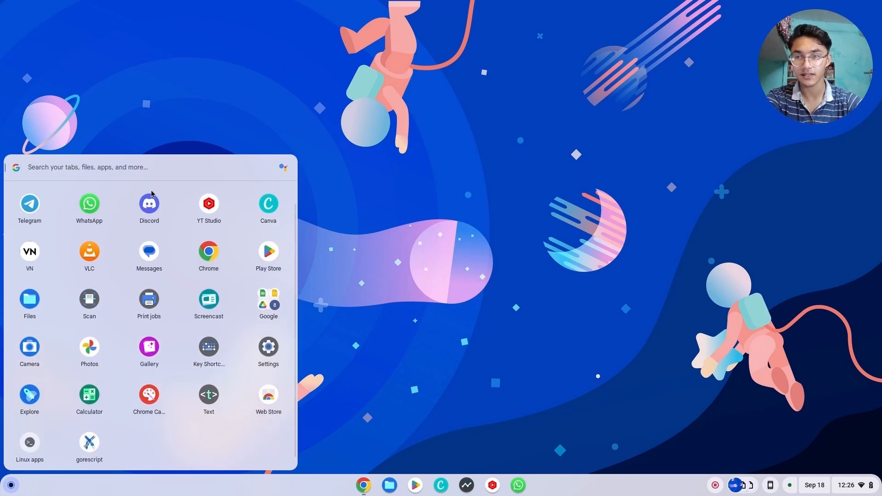
Open Discord, return to the launcher, and launch VN Video Editor.
click(148, 203)
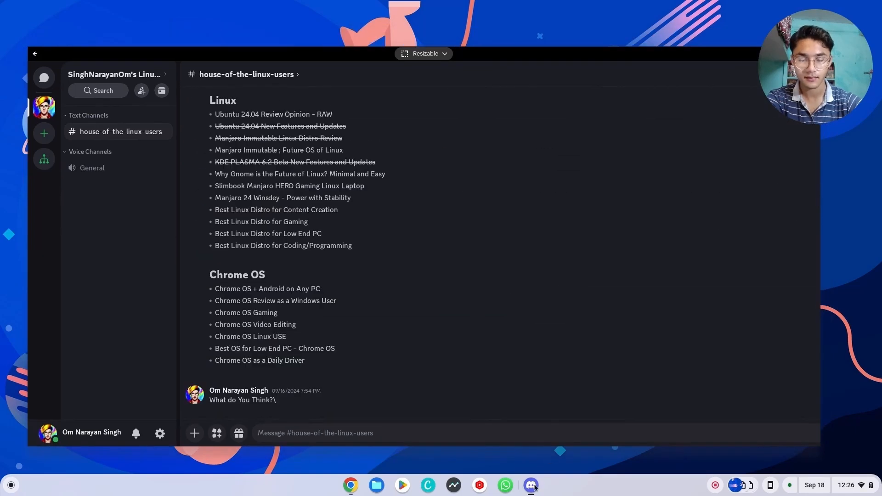
click(10, 485)
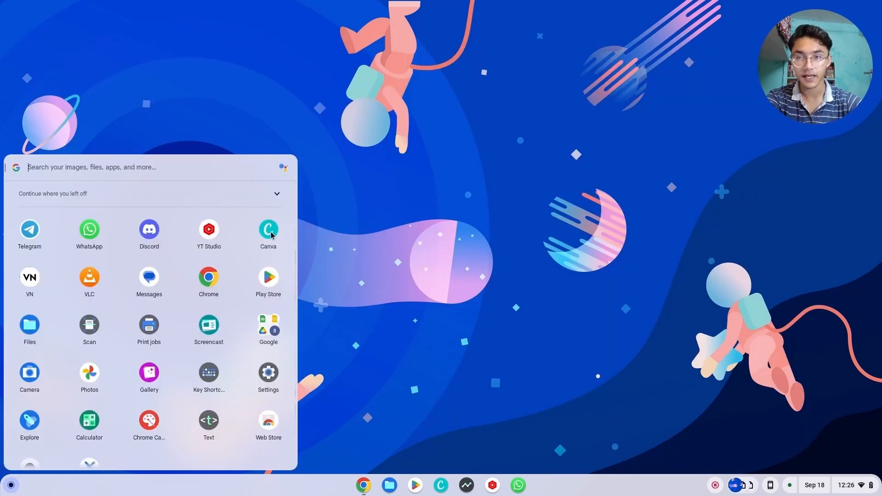
click(268, 230)
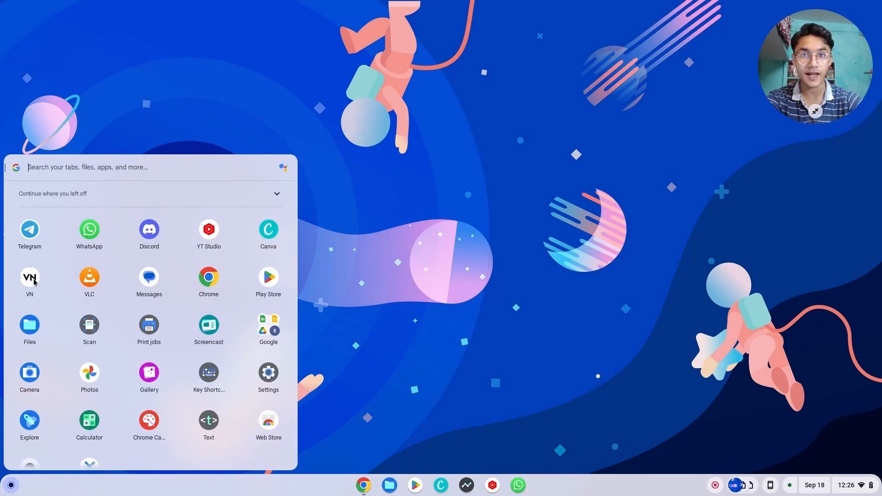
click(30, 278)
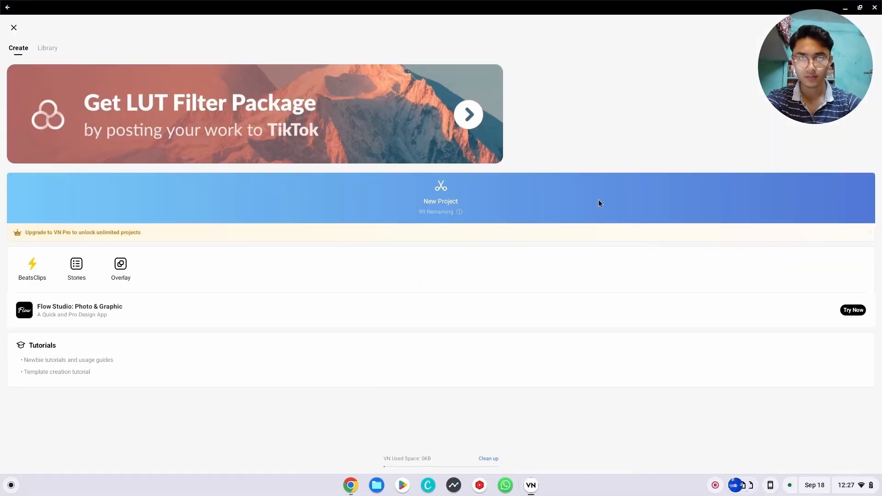
Create a new VN project and apply an HSL hue adjustment of 8 to the clip.
click(441, 197)
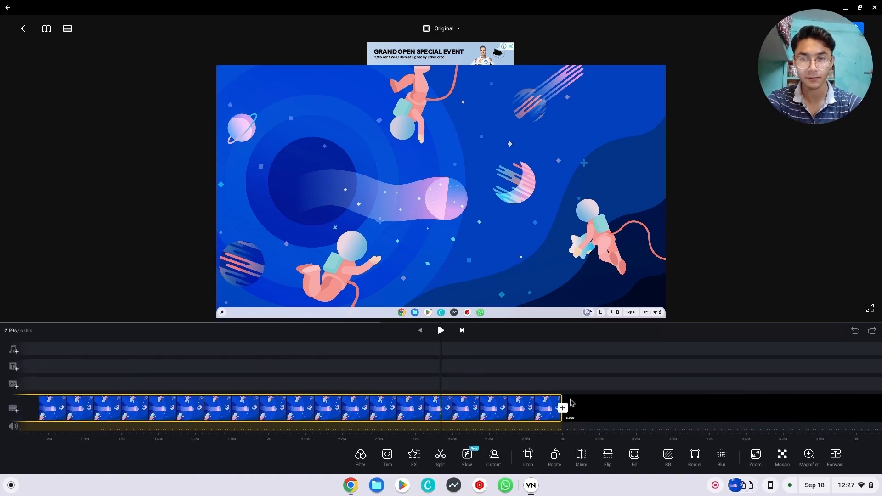
click(360, 458)
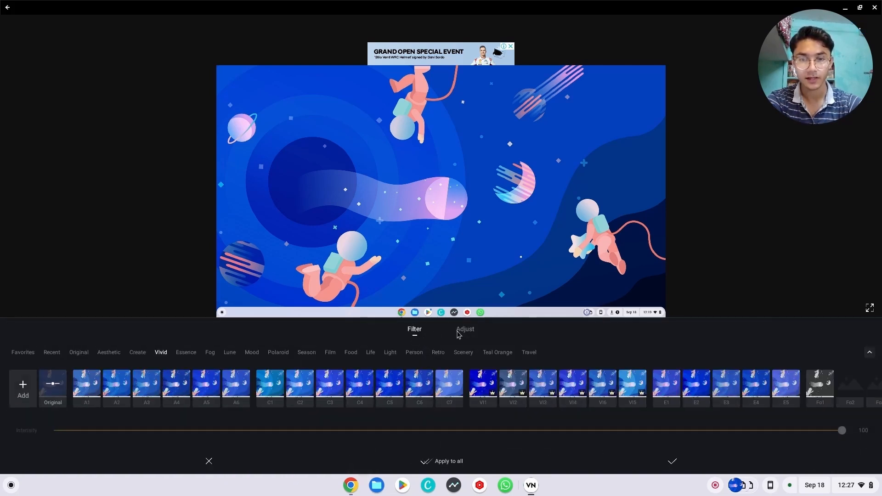
click(464, 329)
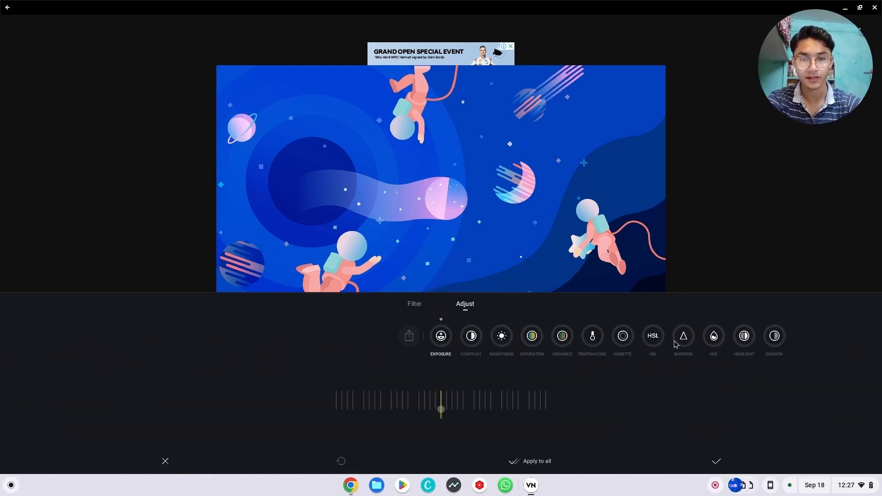
click(652, 335)
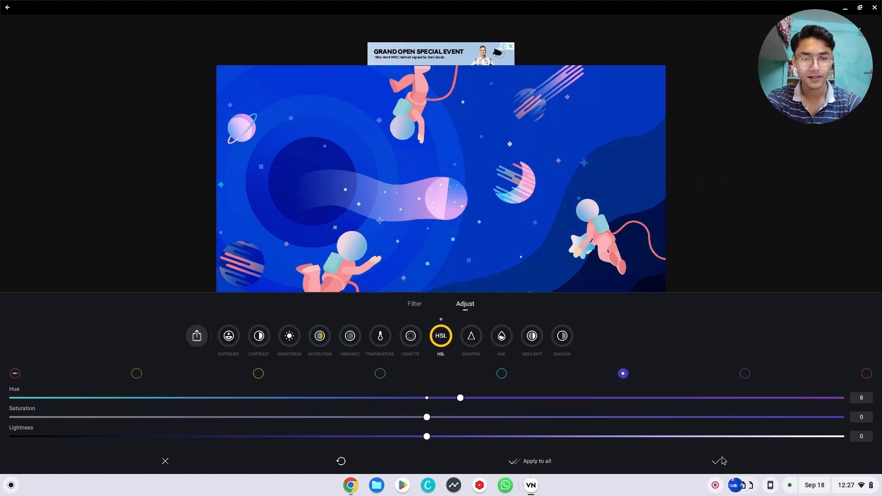
click(720, 461)
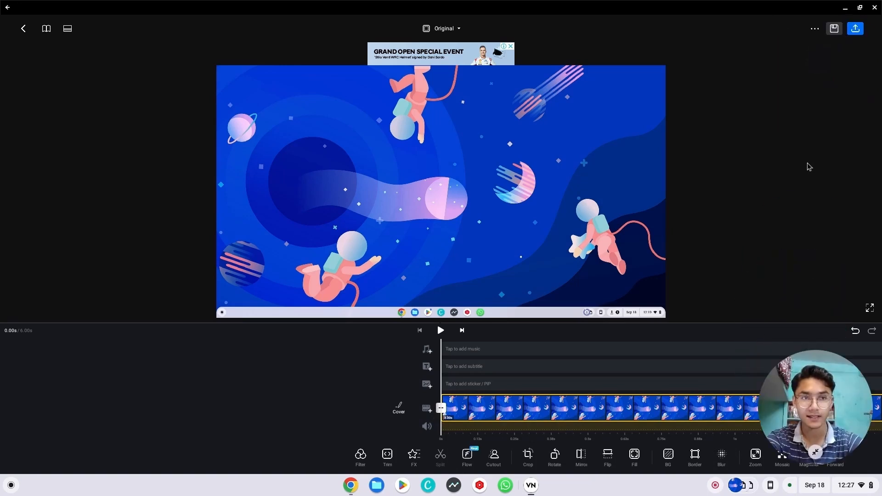
Export the video using manual quality settings at 4K resolution.
click(854, 28)
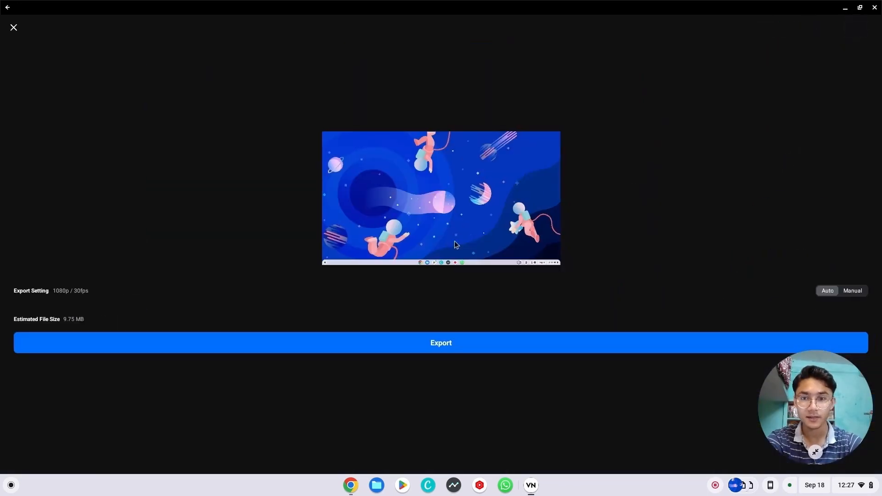
click(852, 290)
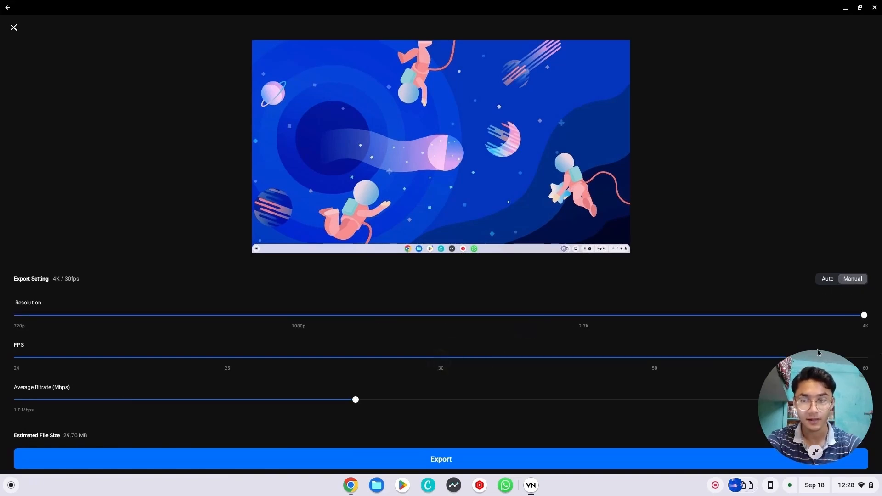
click(440, 459)
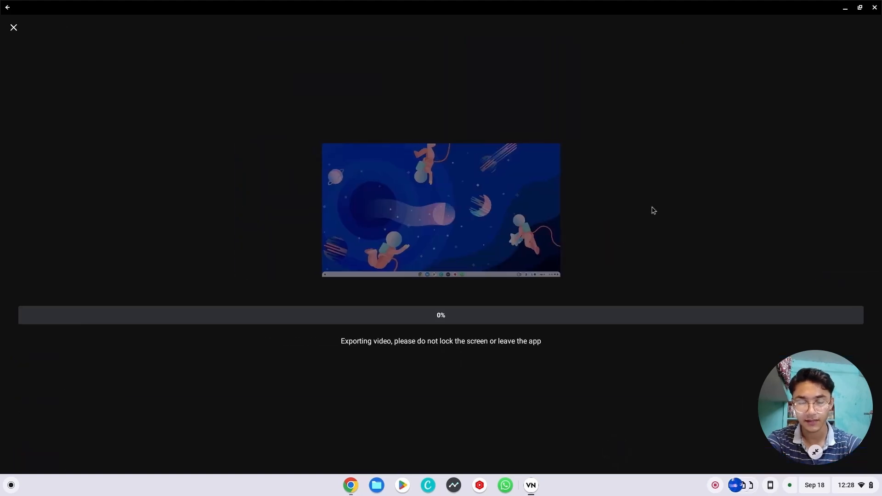
mouse_move(296, 202)
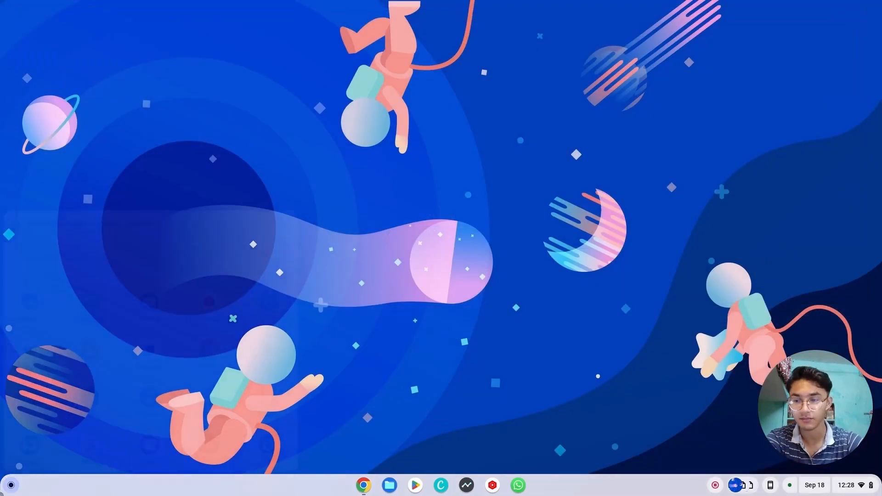
Show the desk name on the shelf, open and close Terminal, and reopen the launcher.
click(10, 485)
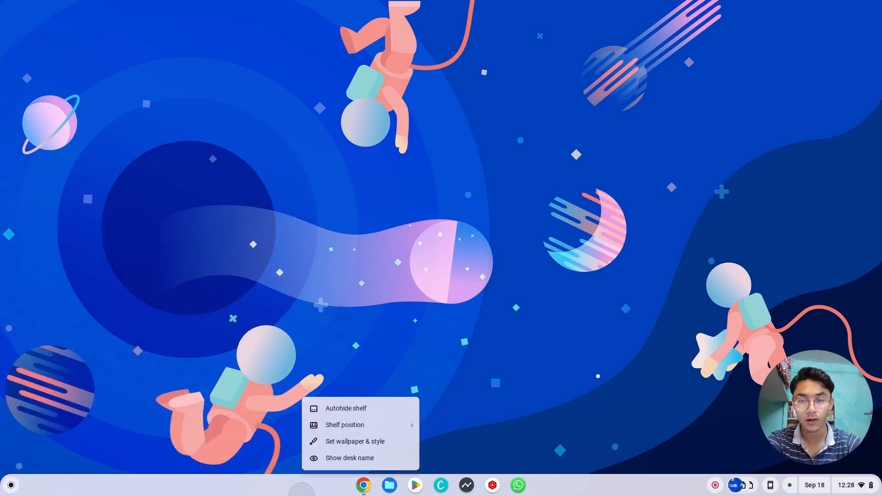
click(349, 458)
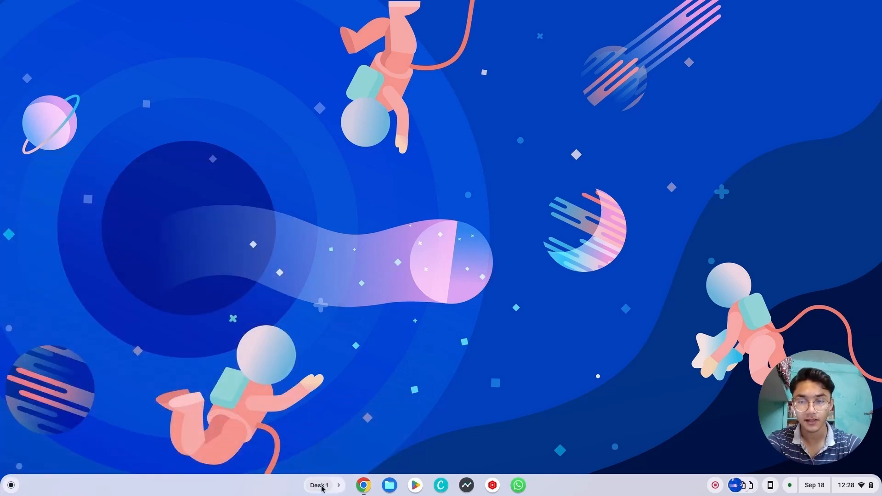
mouse_move(244, 178)
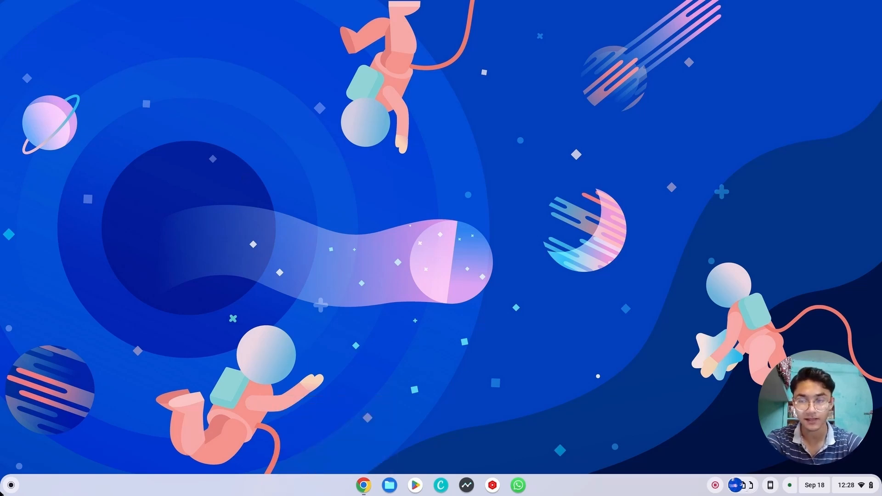
click(10, 485)
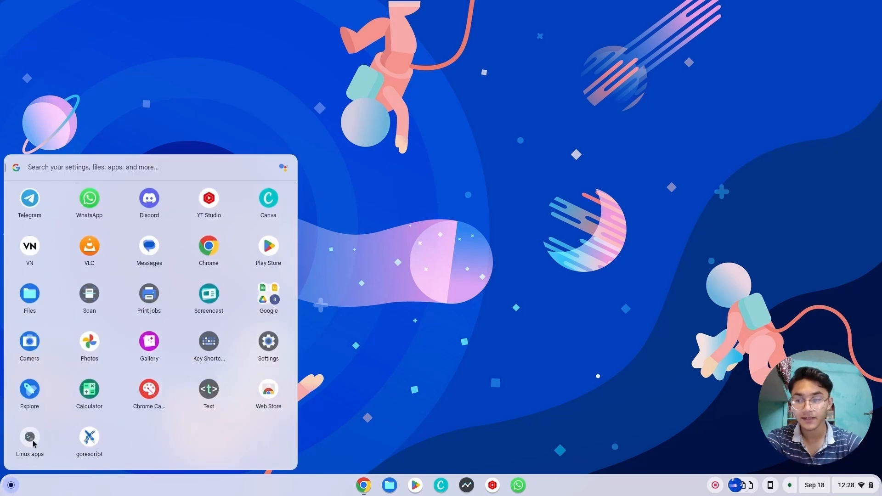
click(30, 441)
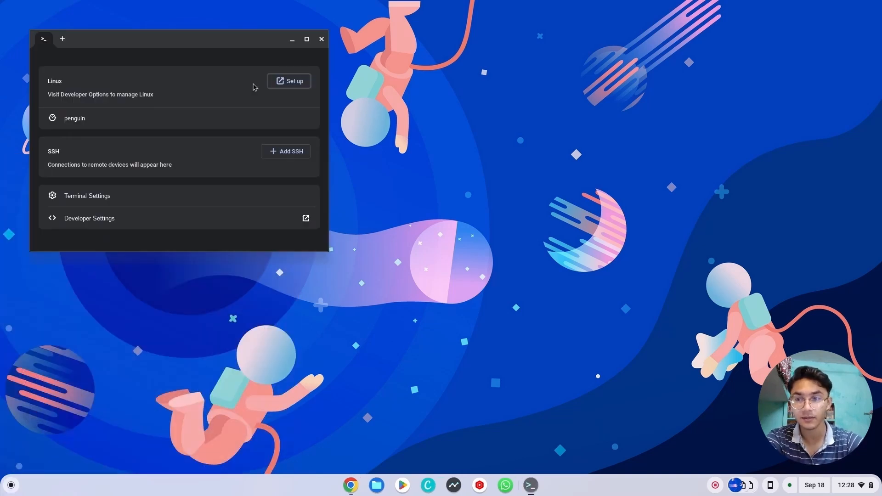
click(321, 39)
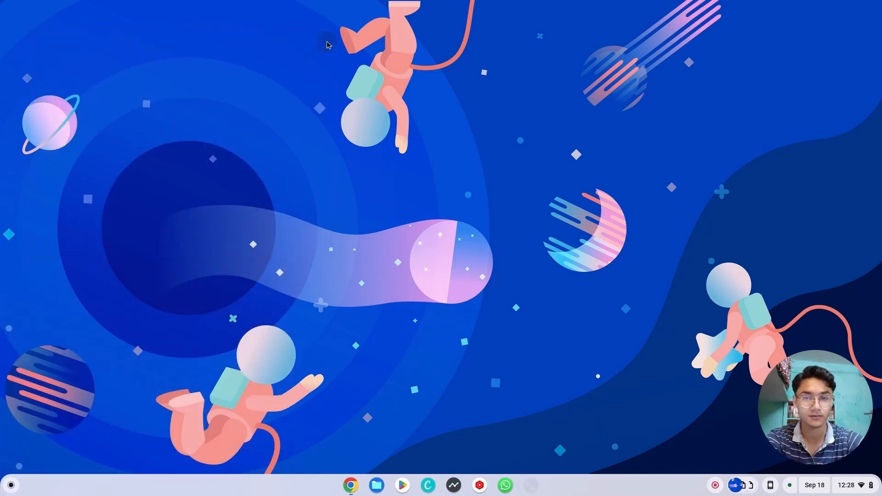
mouse_move(35, 361)
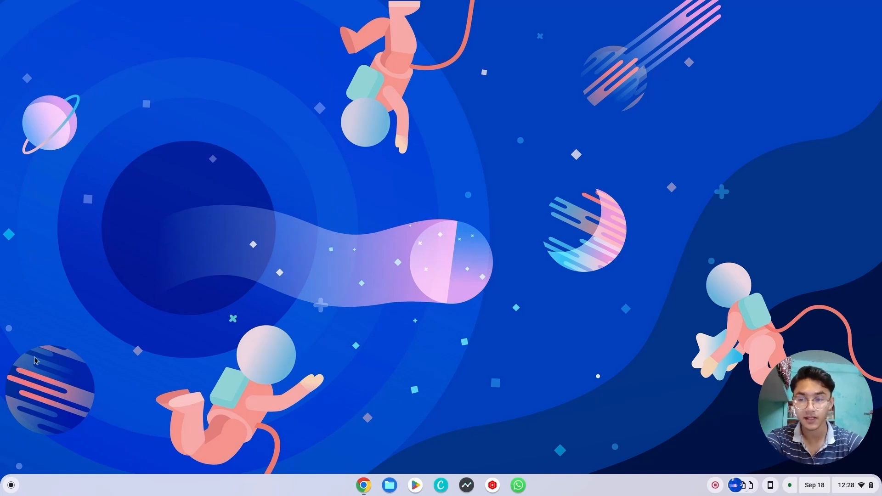
click(10, 485)
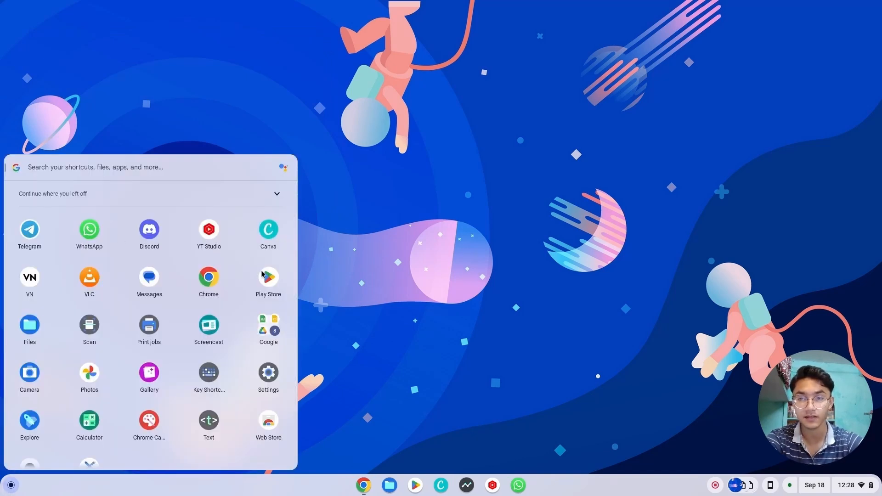
Reopen the Play Store, scroll the Apps listings, and return to Top charts.
click(269, 277)
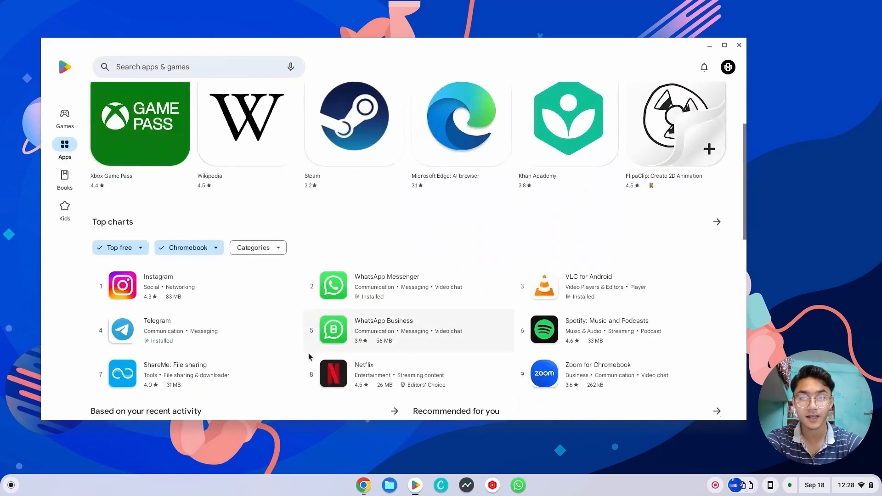
scroll(down, 3)
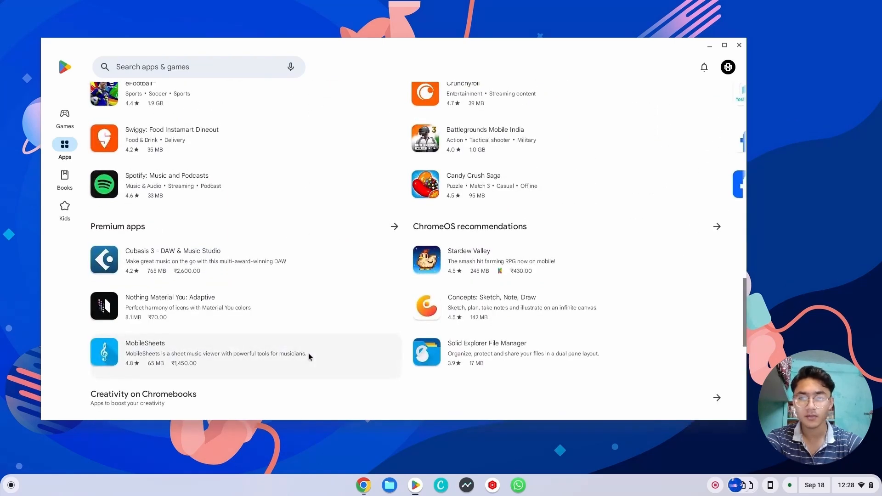
scroll(down, 3)
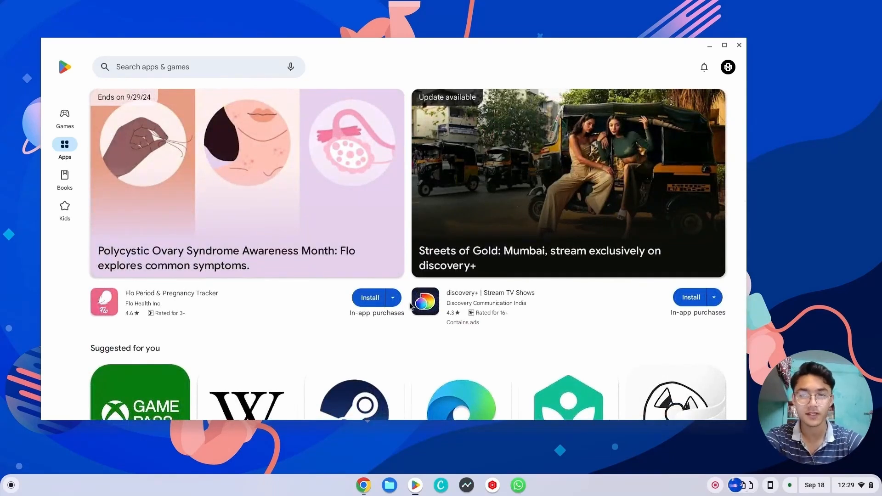
scroll(down, 3)
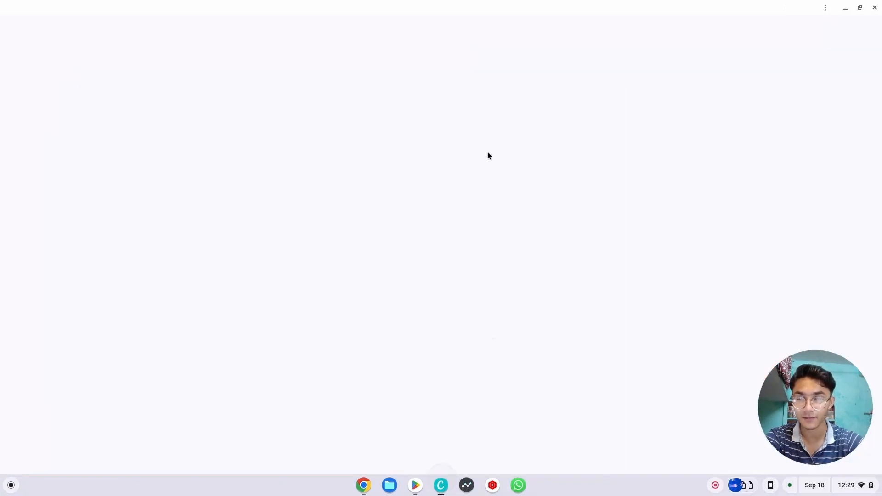
click(415, 485)
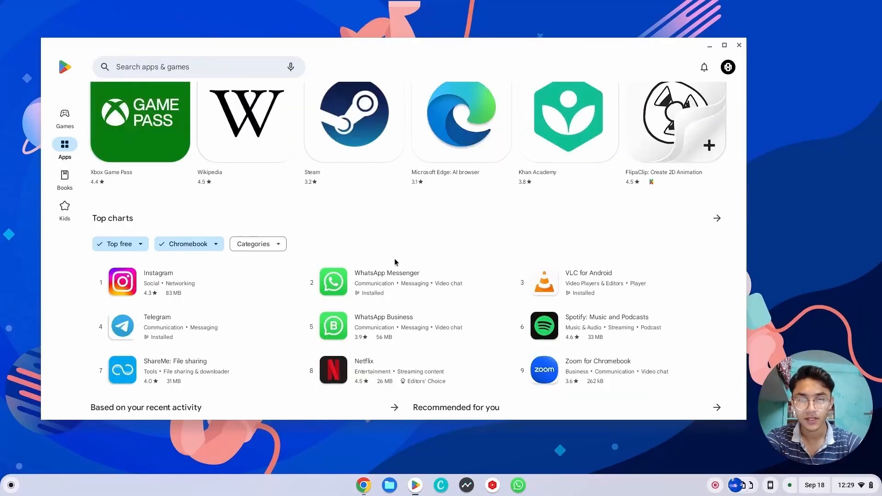
mouse_move(491, 485)
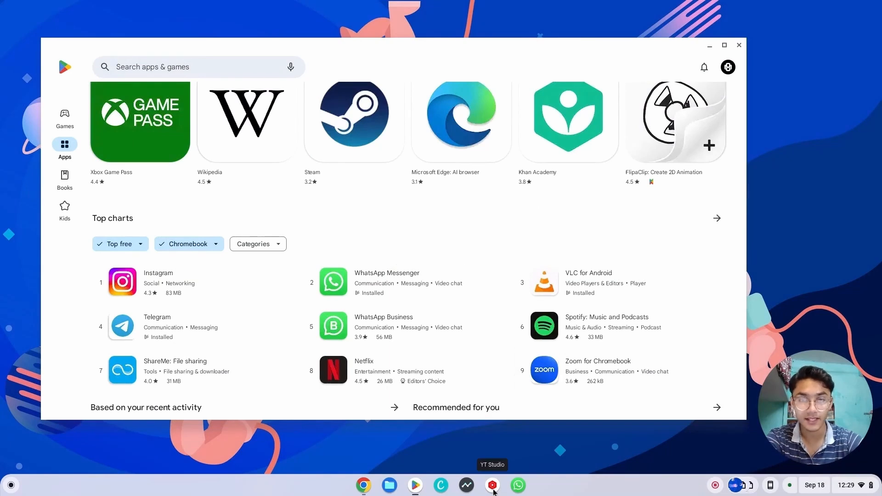
mouse_move(423, 474)
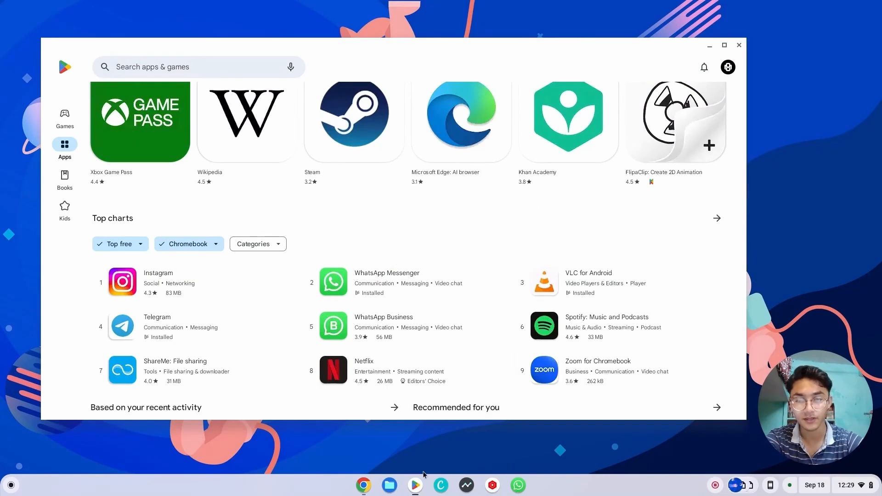
View the YT Studio channel dashboard, then close YT Studio.
click(363, 485)
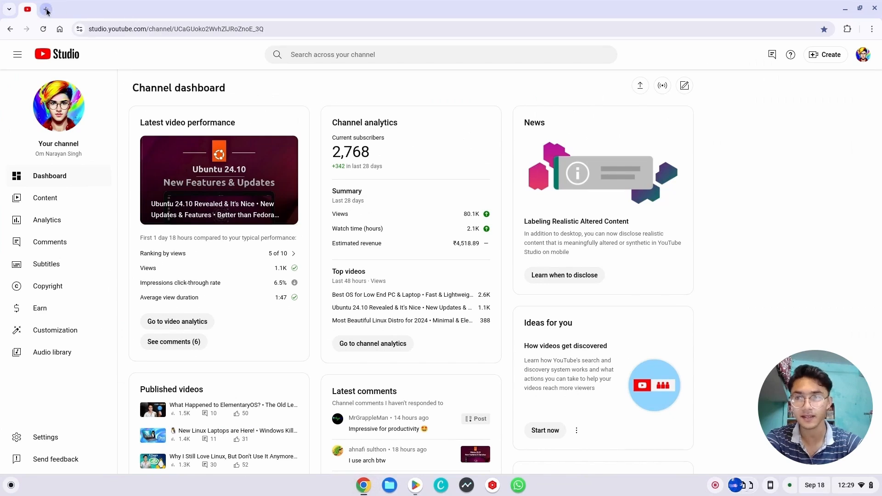
click(859, 8)
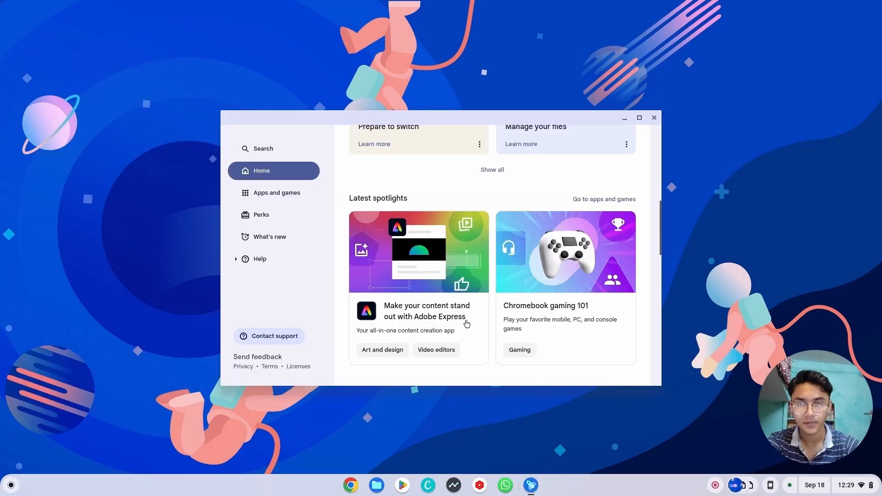
Scroll through the Chromebook gaming 101 article.
scroll(down, 3)
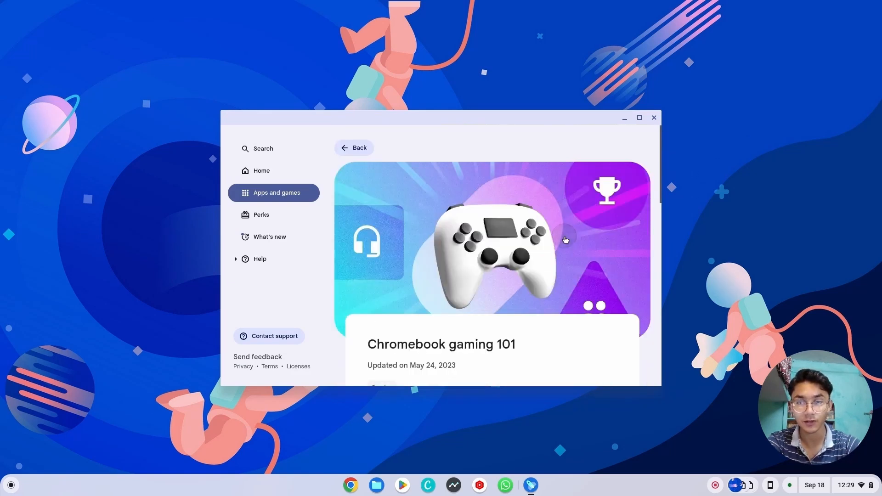
scroll(down, 3)
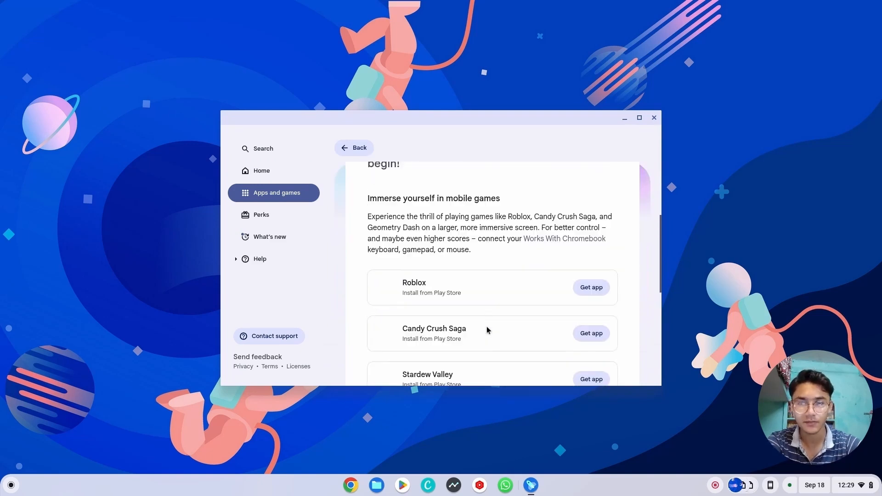
scroll(down, 3)
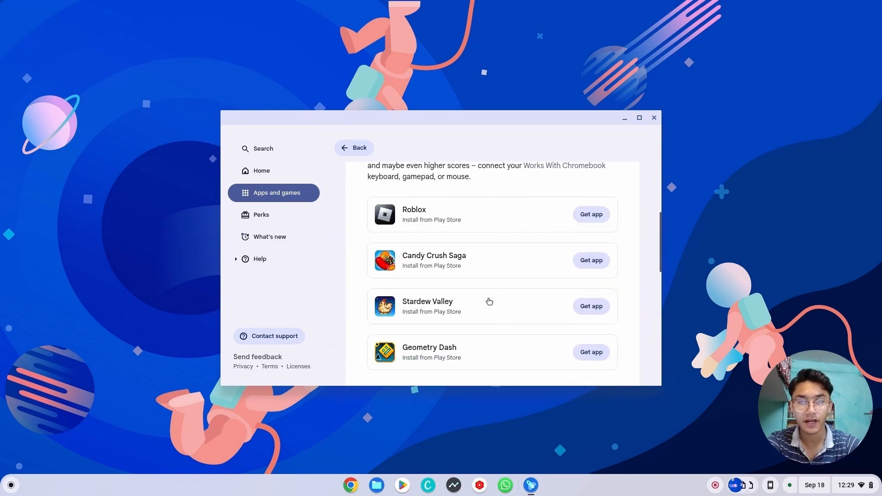
scroll(down, 3)
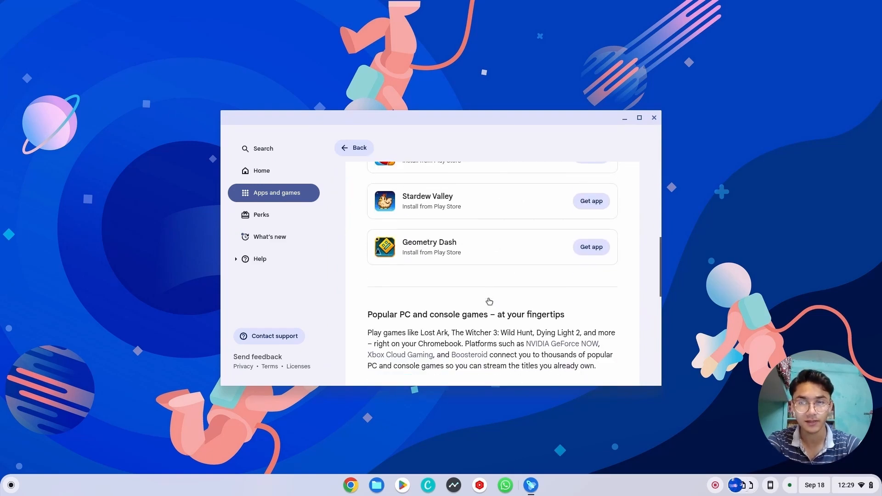
scroll(down, 3)
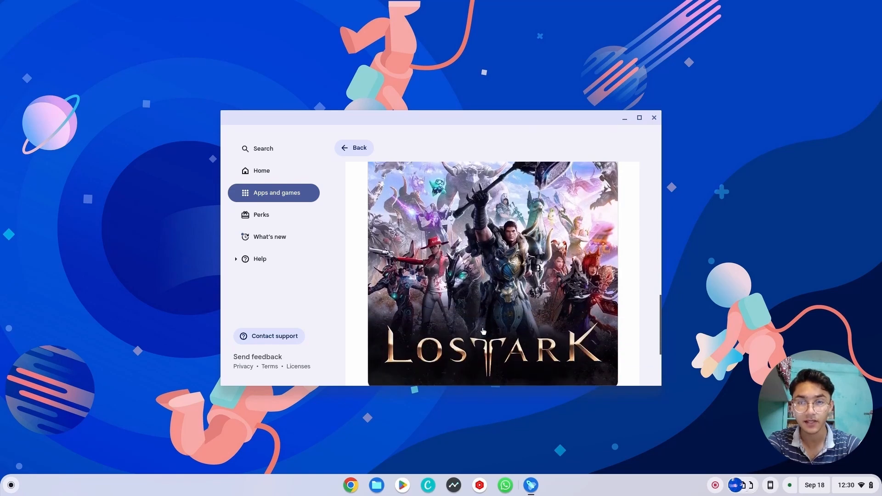
scroll(down, 3)
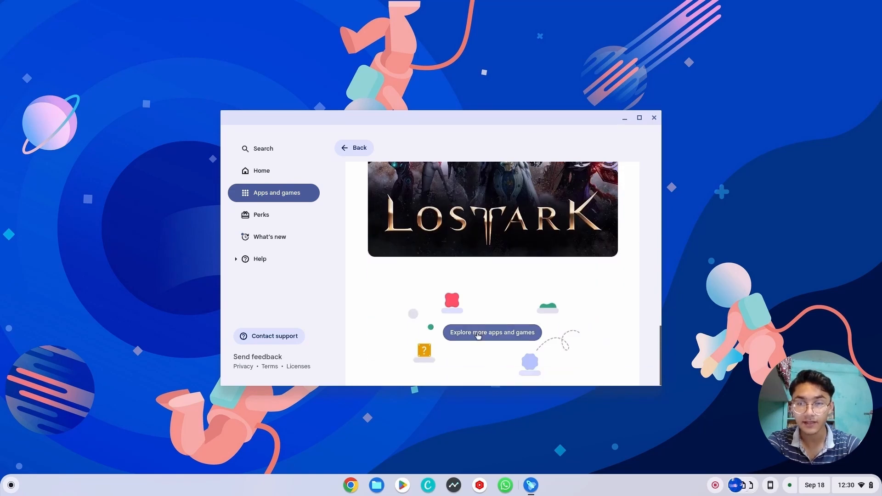
Explore more apps and games and open the Google Photos app page.
click(491, 332)
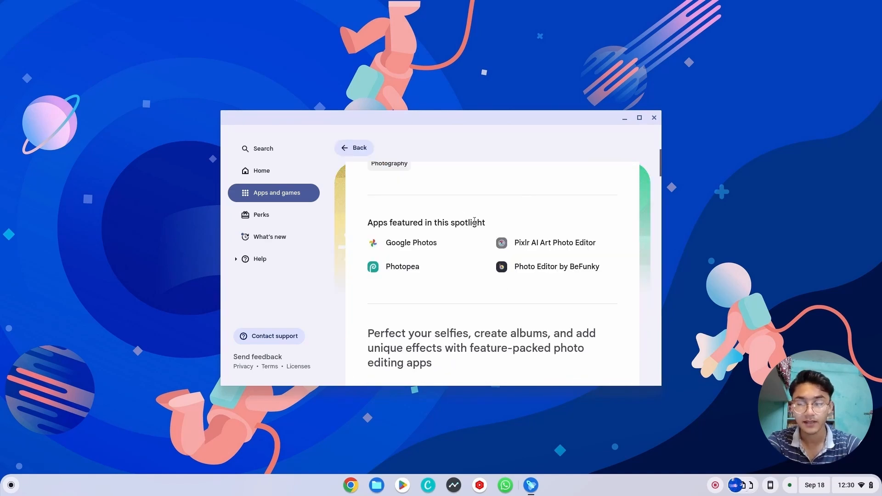
scroll(up, 3)
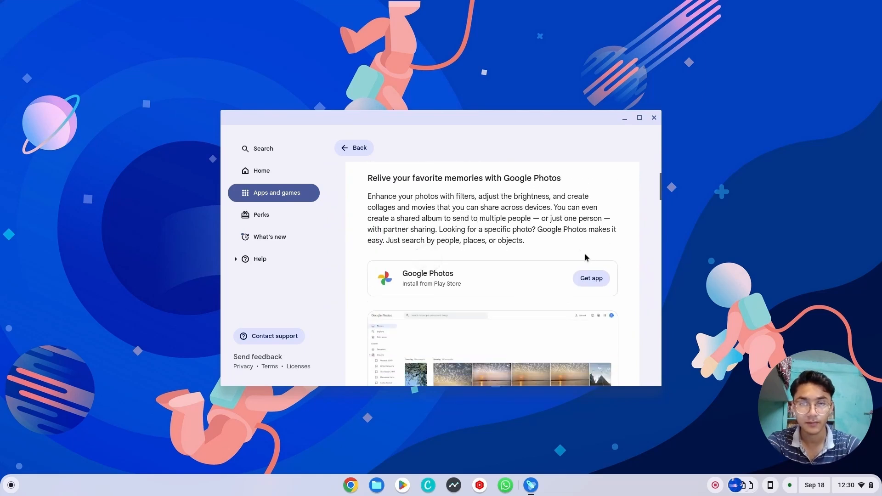
click(591, 278)
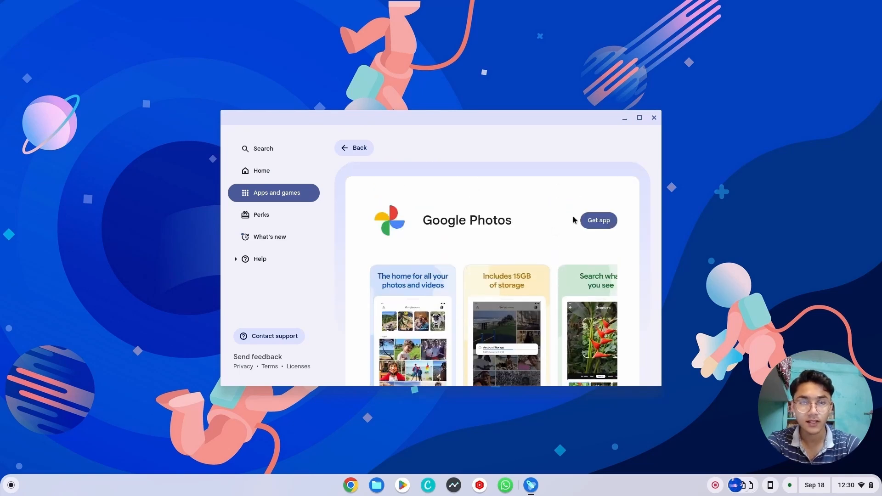
Update Google Photos, then go back and scroll the Apps home to Top charts.
click(598, 220)
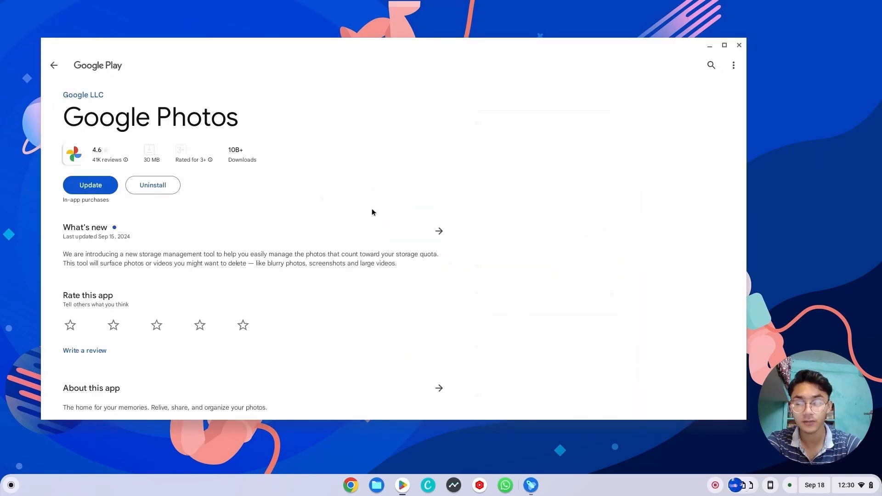
click(90, 185)
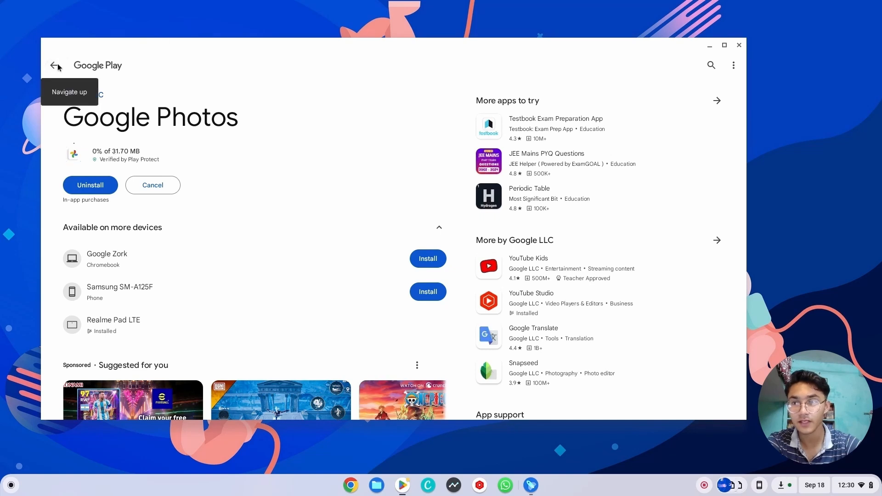
click(55, 65)
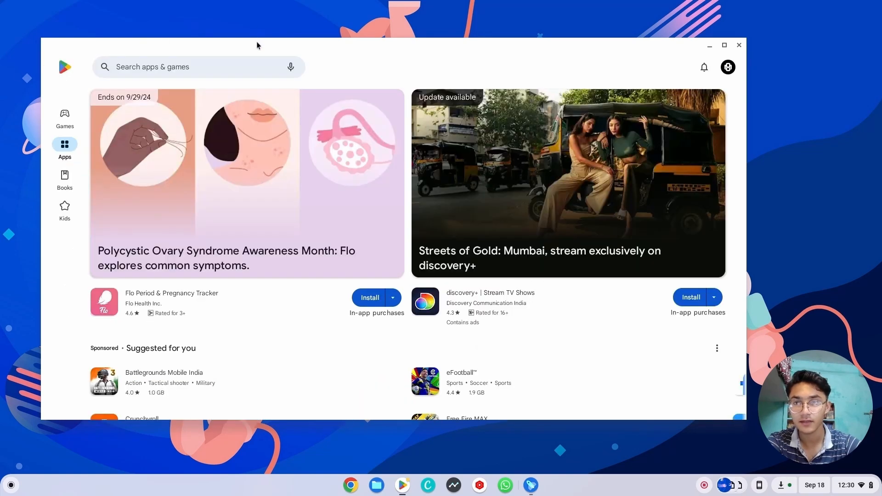
scroll(down, 3)
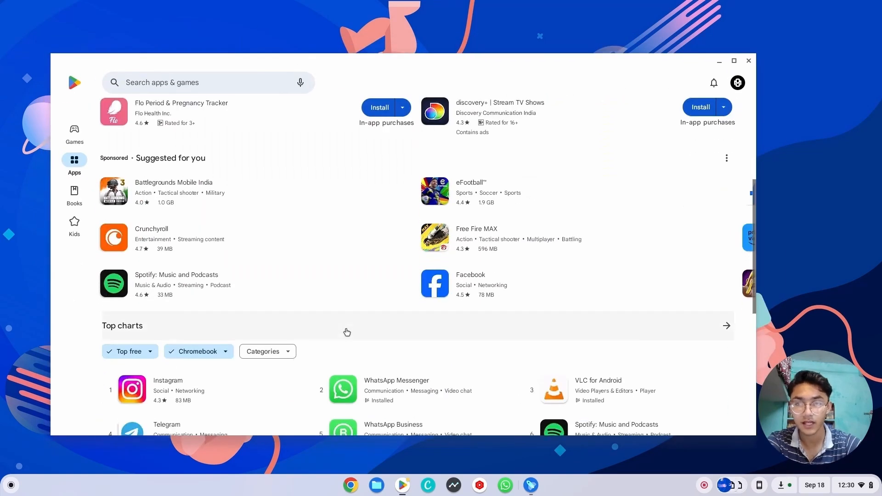
Find Screencast in the app launcher and launch it.
click(10, 485)
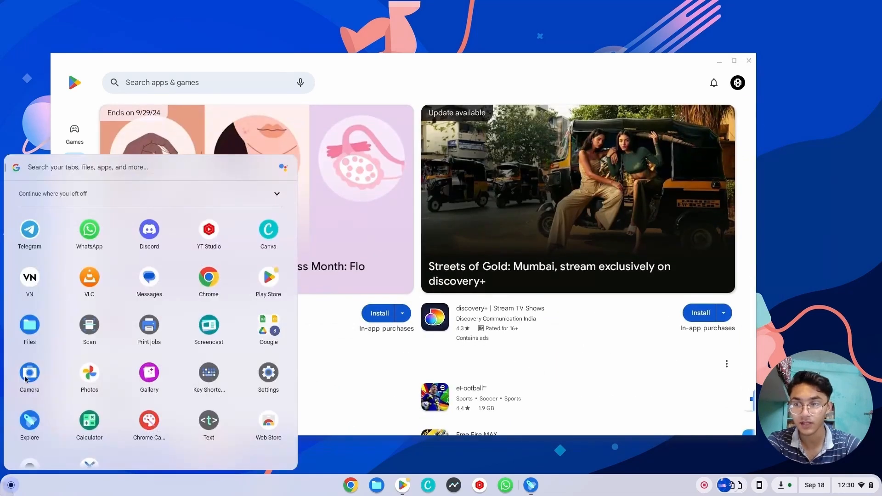
scroll(down, 3)
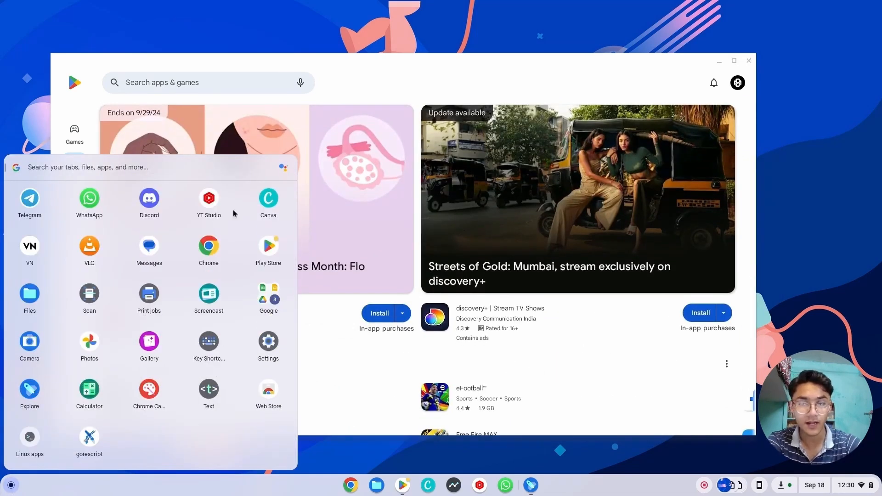
click(208, 293)
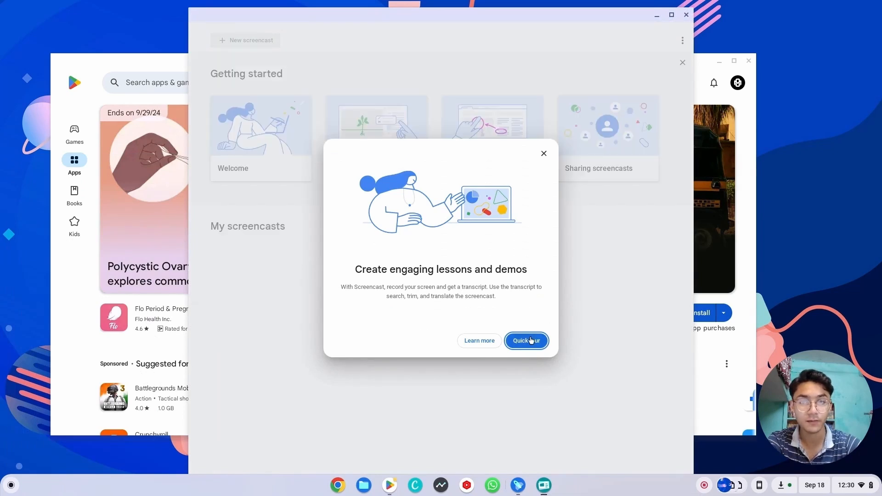
Go through the Screencast quick tour pages to Get started.
click(526, 340)
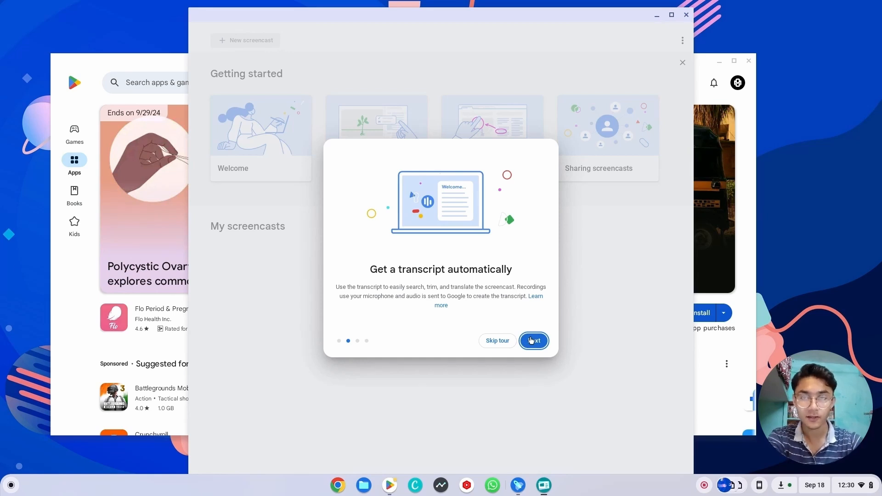
click(533, 341)
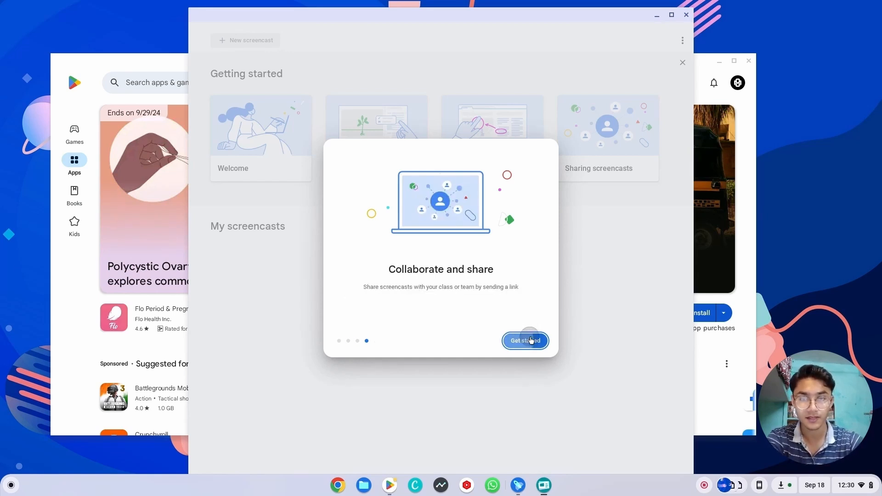
click(524, 340)
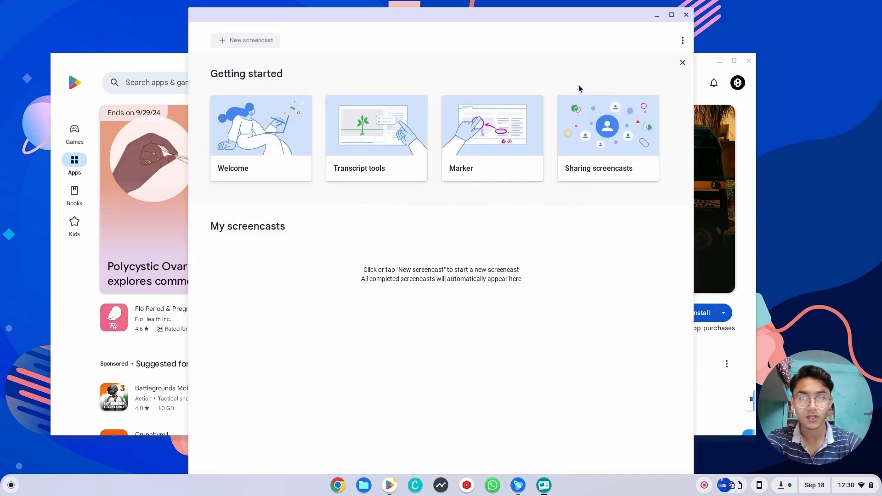
Launch goreScript from the app launcher and start a level from its main menu.
click(10, 485)
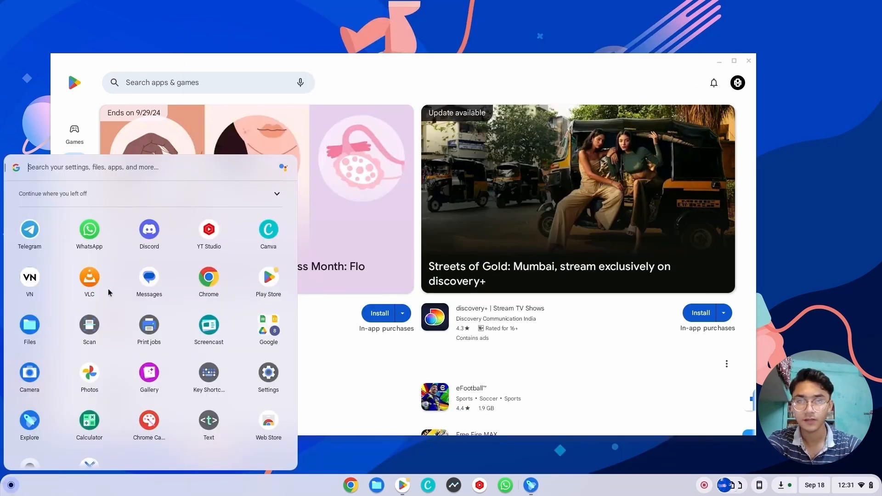
scroll(up, 3)
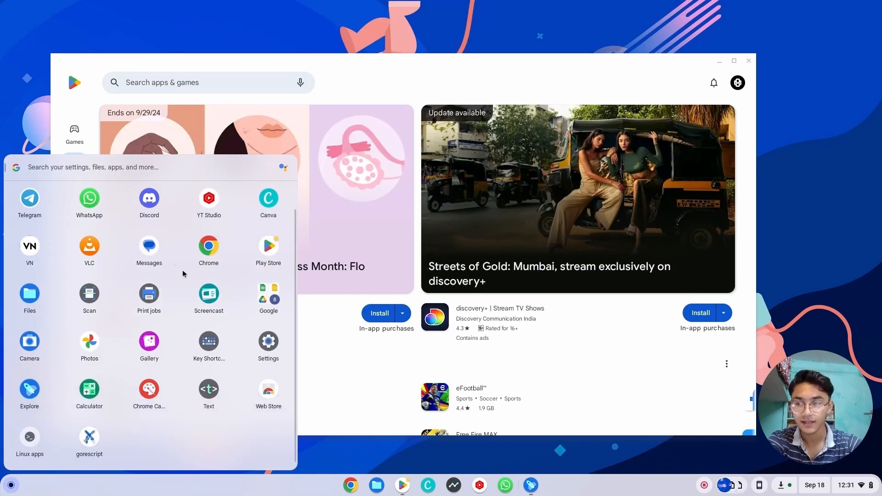
mouse_move(97, 438)
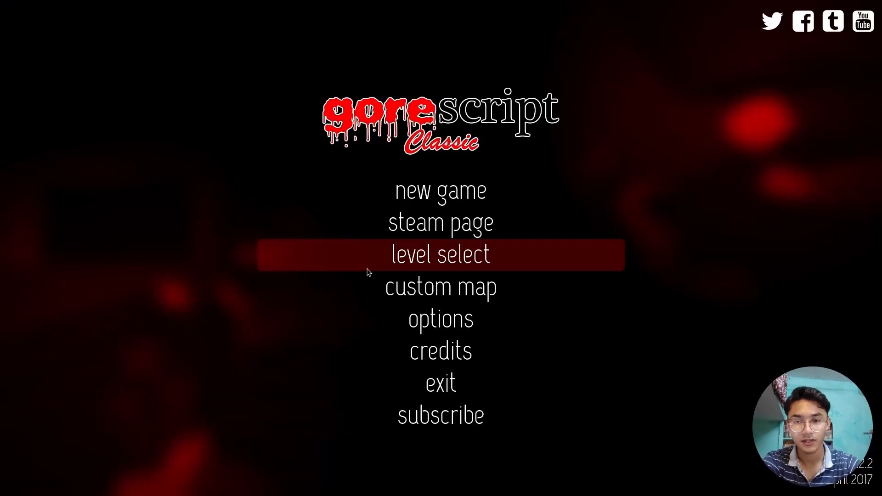
click(440, 254)
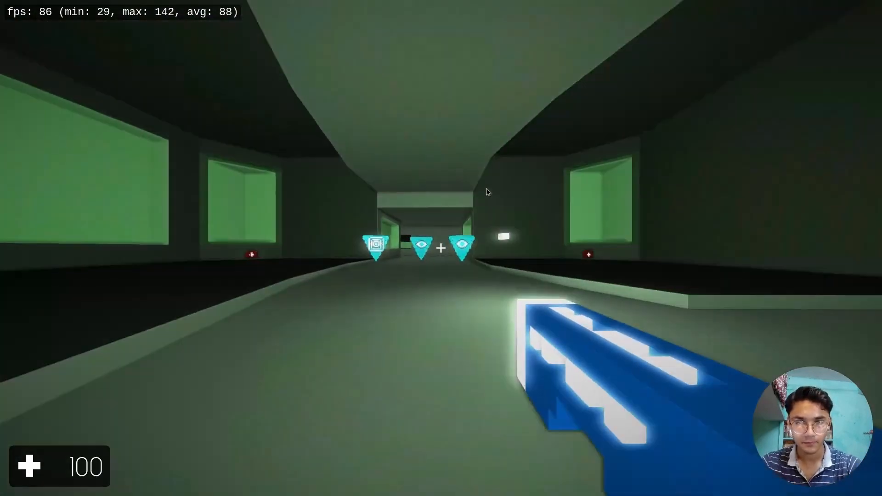
mouse_move(579, 194)
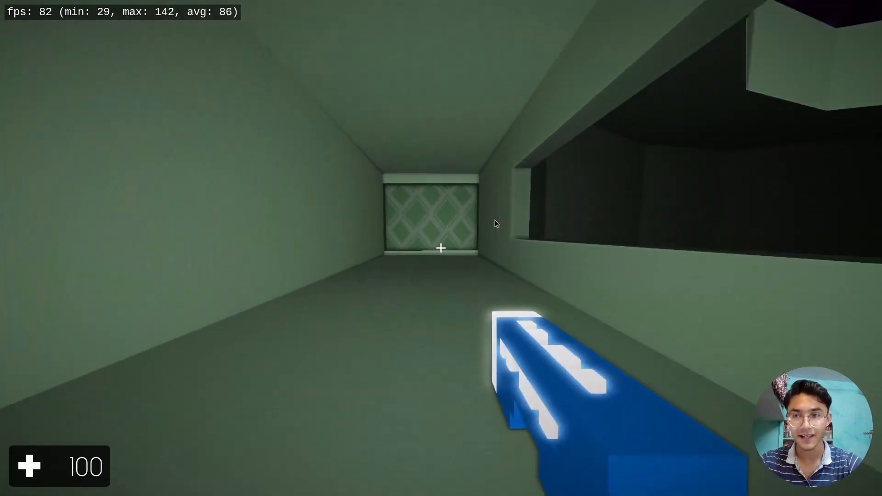
mouse_move(440, 248)
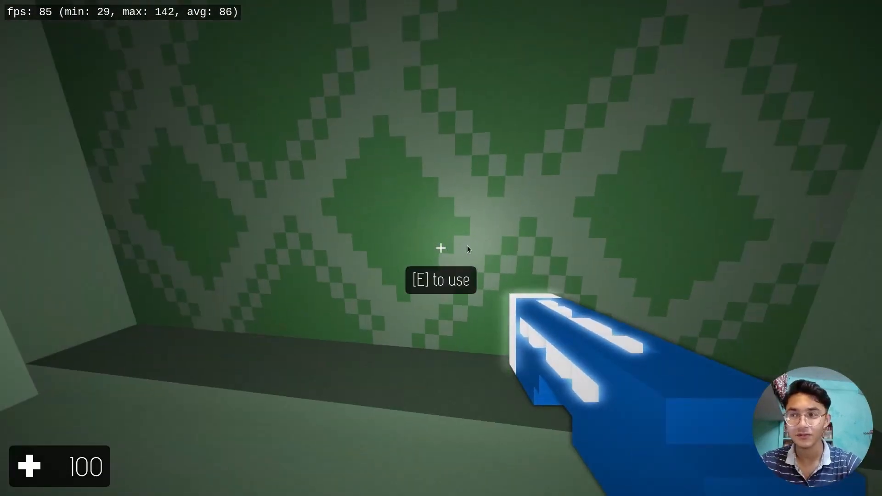
mouse_move(486, 220)
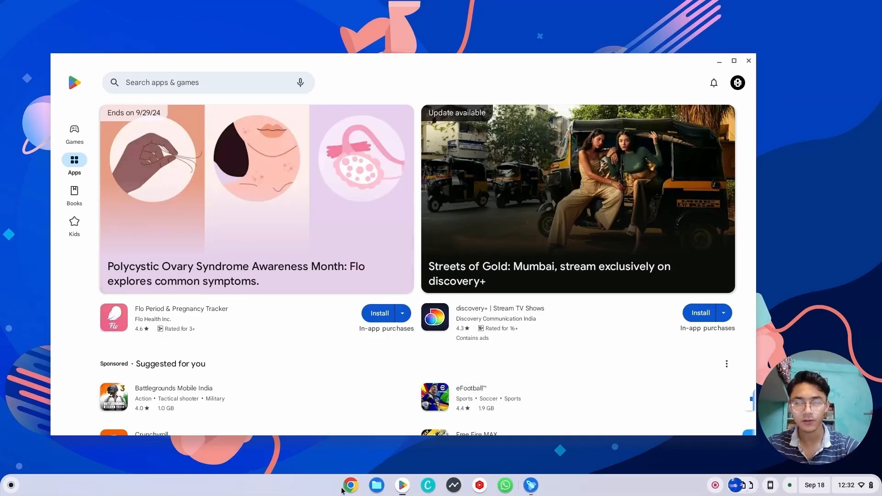
Load krunker.io in Chrome and accept the privacy notice.
click(349, 485)
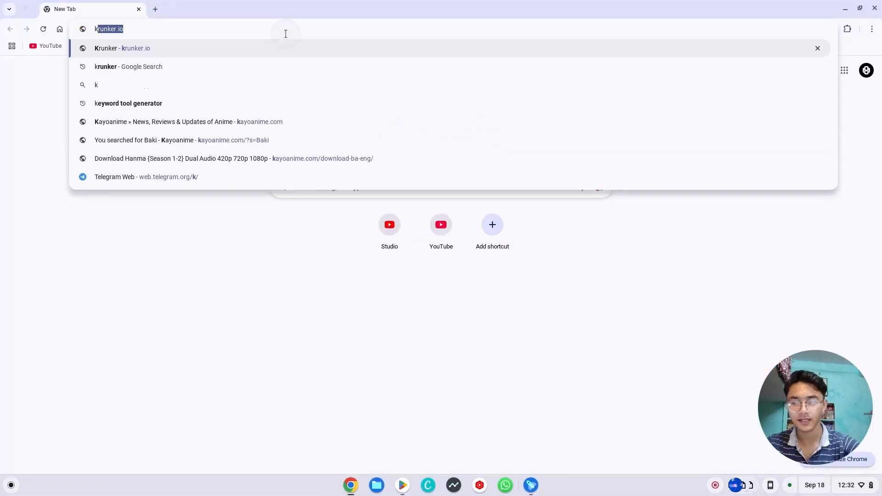
text(krunker.io)
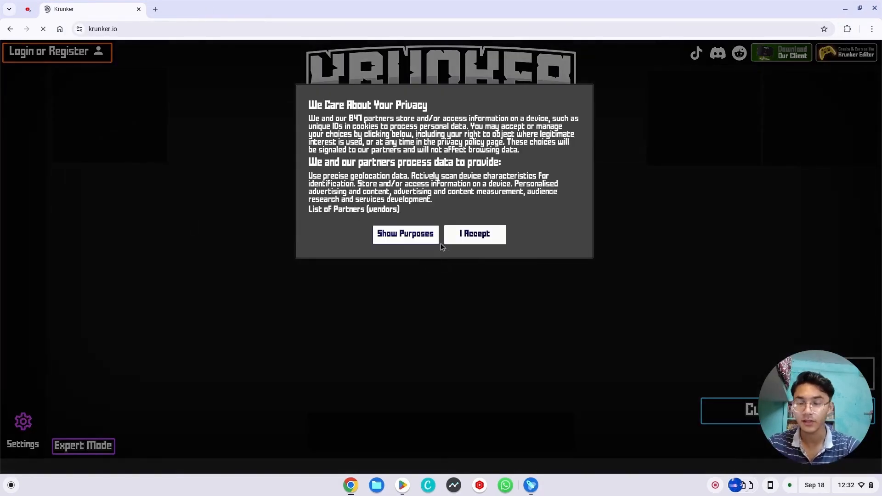
click(474, 233)
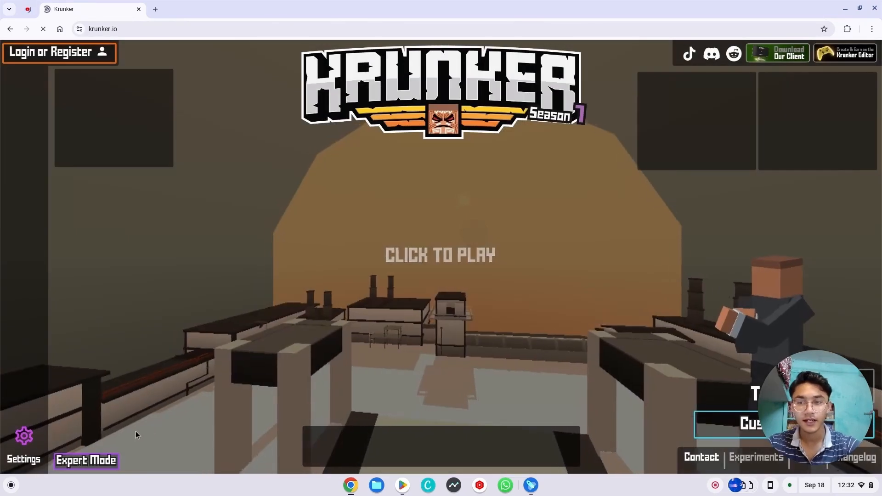
Open Krunker settings, show Advanced, and browse the Display and Render options.
click(23, 447)
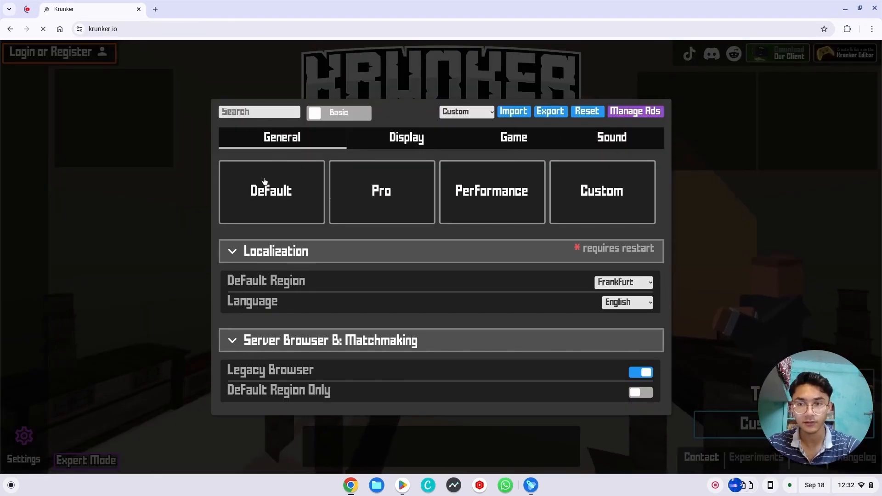
click(406, 137)
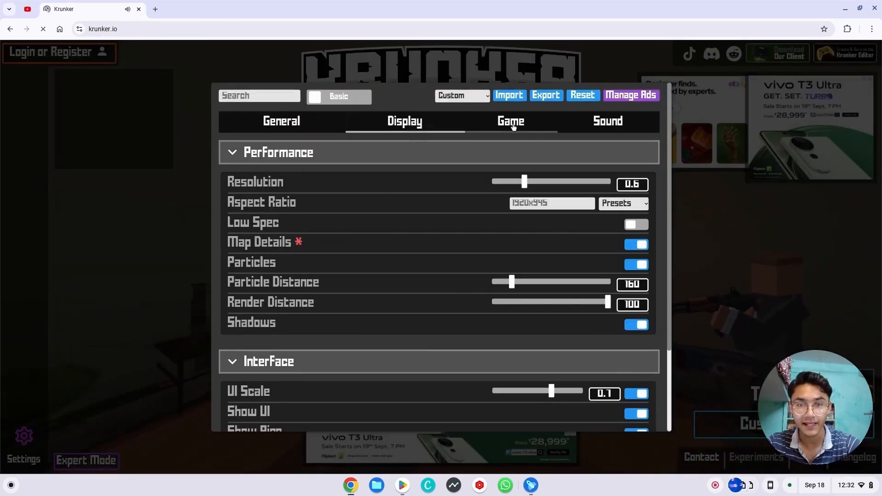
click(362, 96)
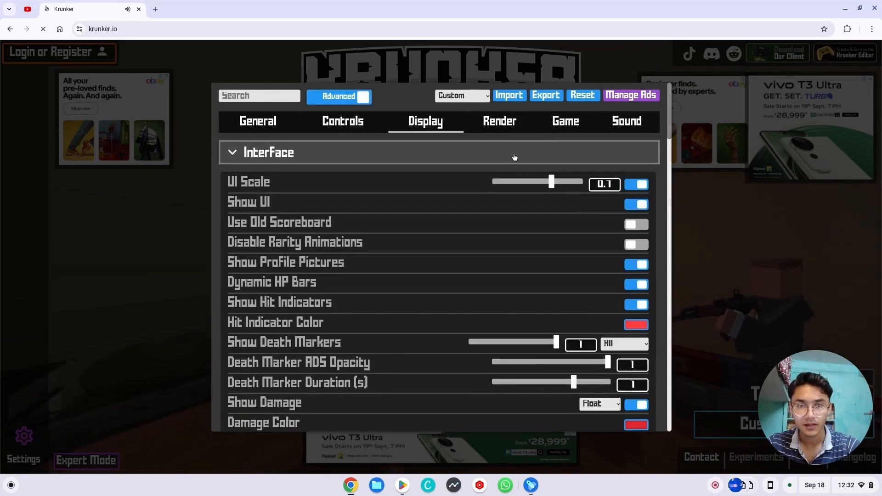
click(604, 185)
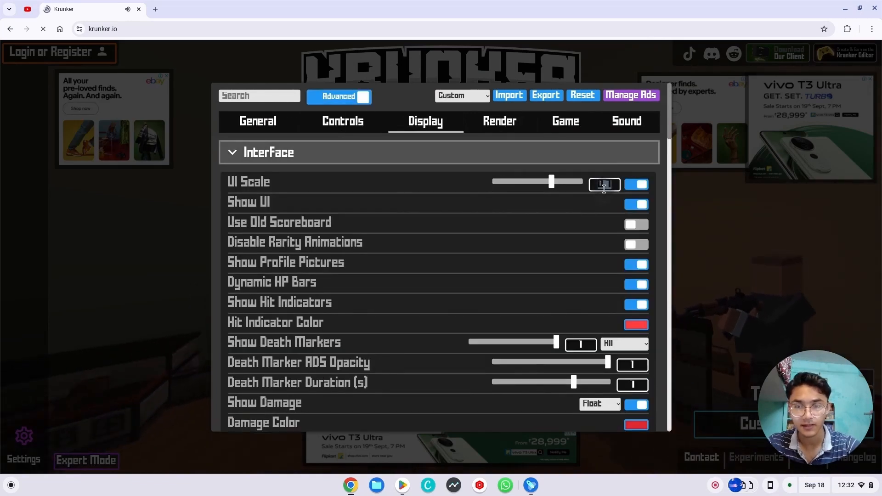
scroll(down, 3)
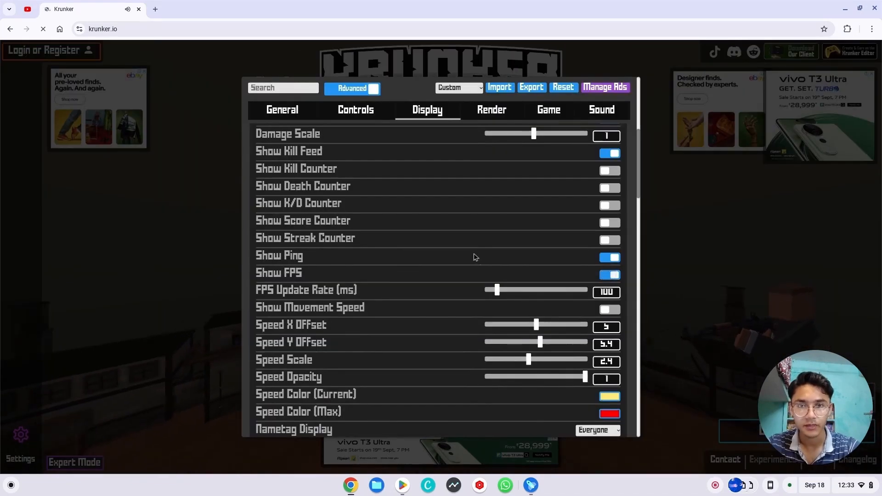
click(491, 110)
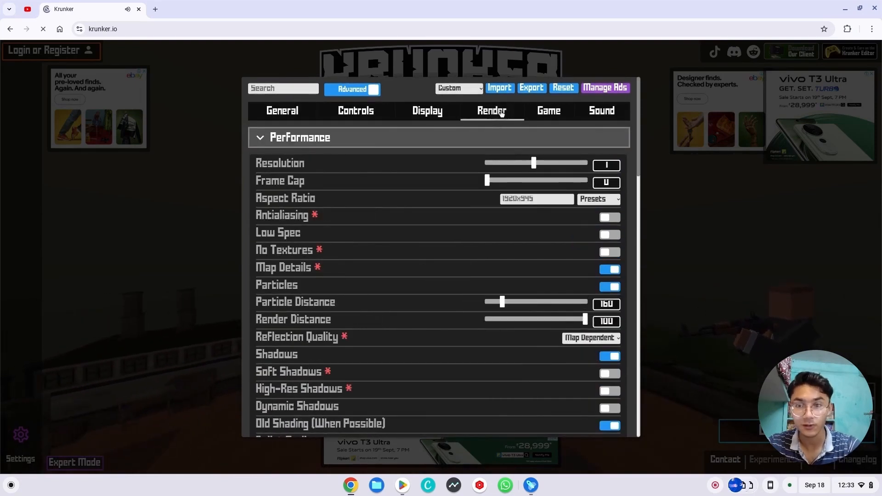
scroll(down, 3)
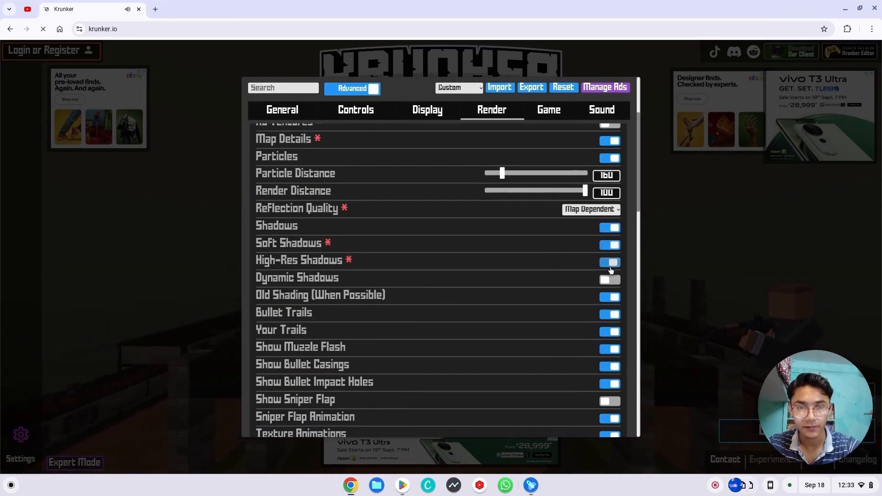
scroll(down, 3)
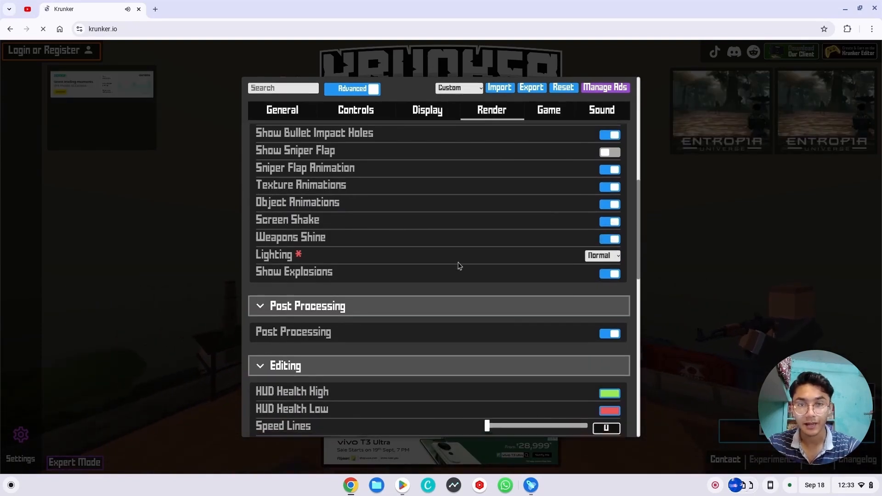
scroll(down, 3)
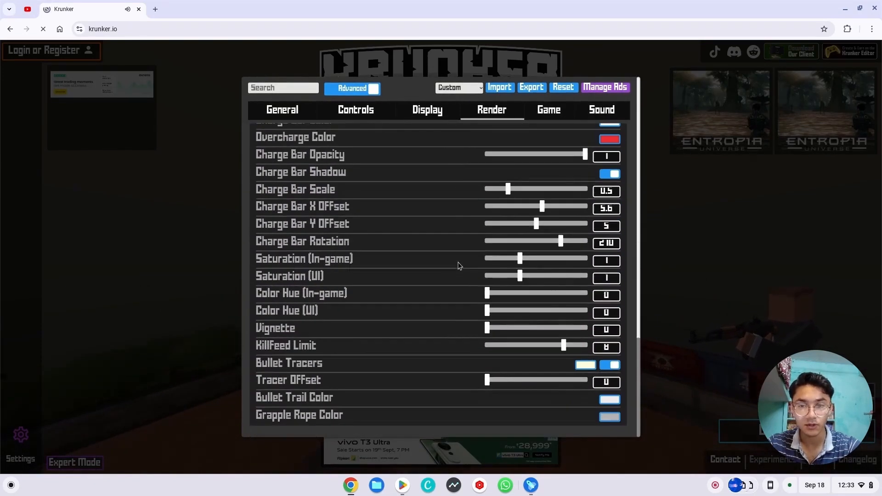
scroll(up, 3)
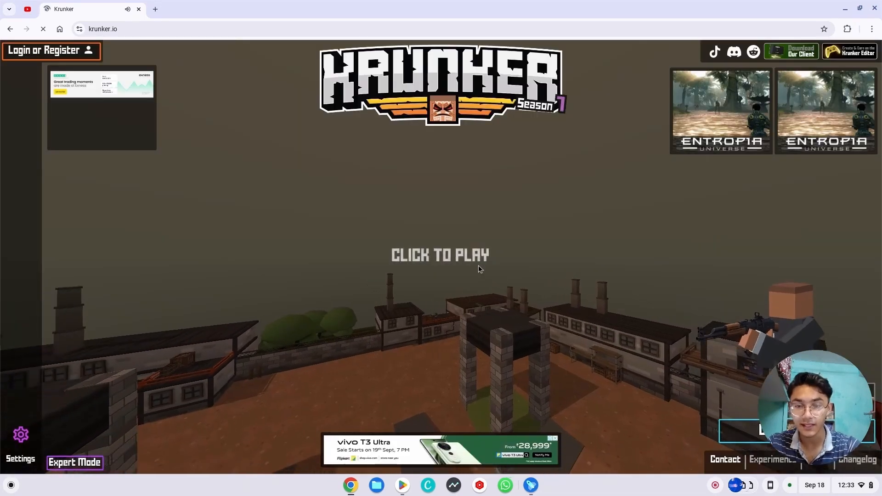
Click the Krunker screen to start playing.
click(440, 255)
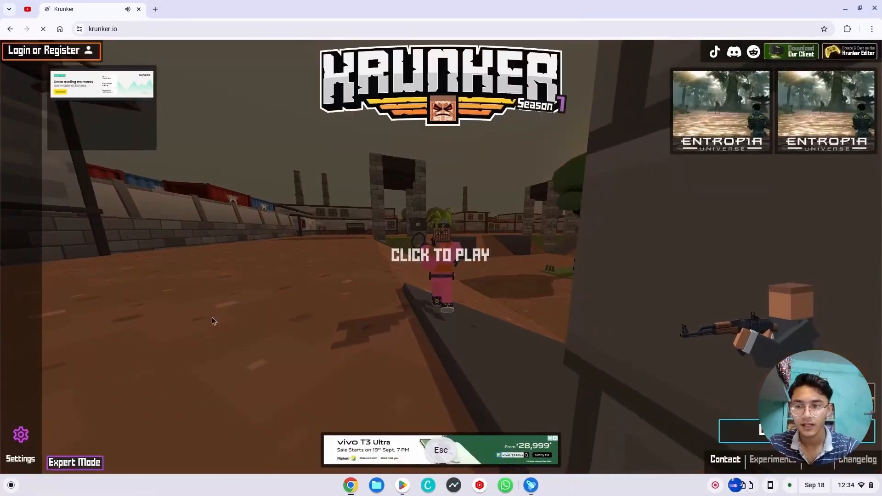
Browse Krunker's Render options and Controls key bindings, then close settings and resume.
click(21, 444)
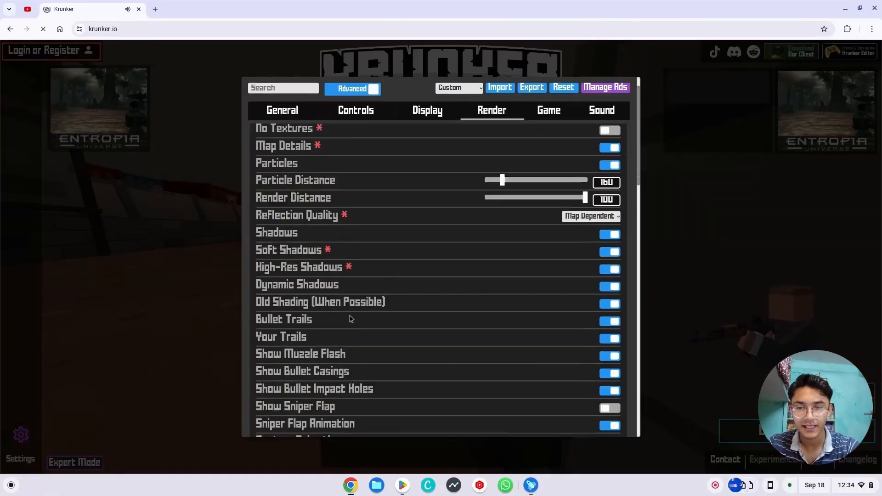
scroll(down, 3)
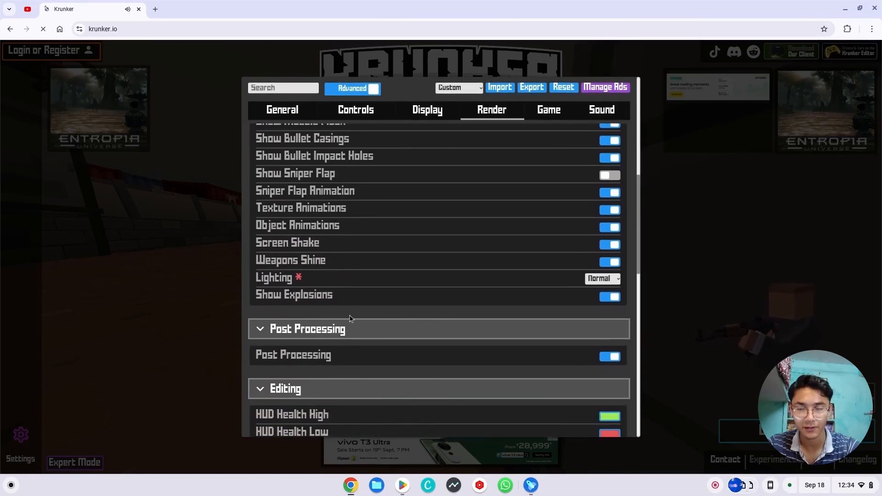
click(355, 110)
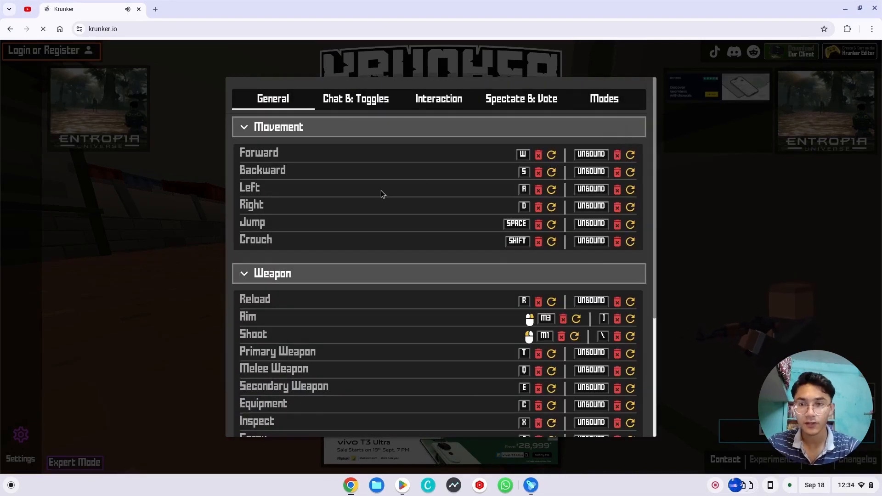
scroll(up, 3)
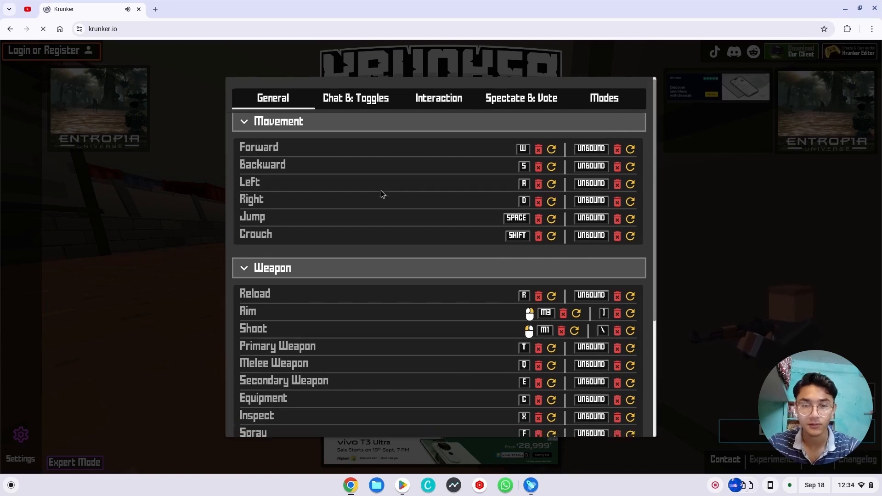
scroll(down, 3)
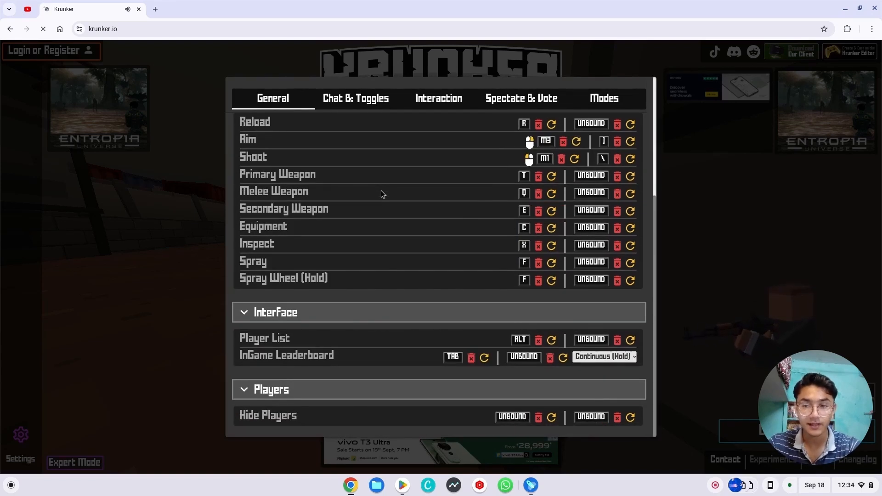
key(Escape)
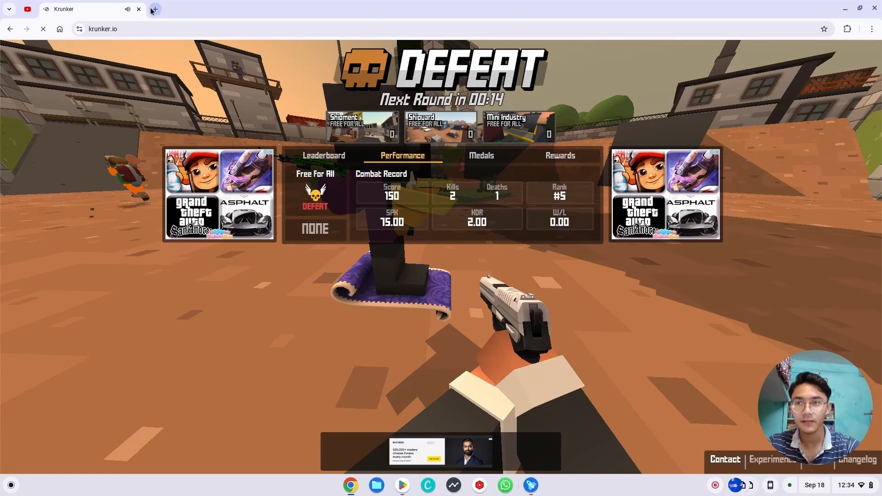
Close the Krunker tab, move Chrome aside, and scroll the Play Store Apps page.
click(155, 9)
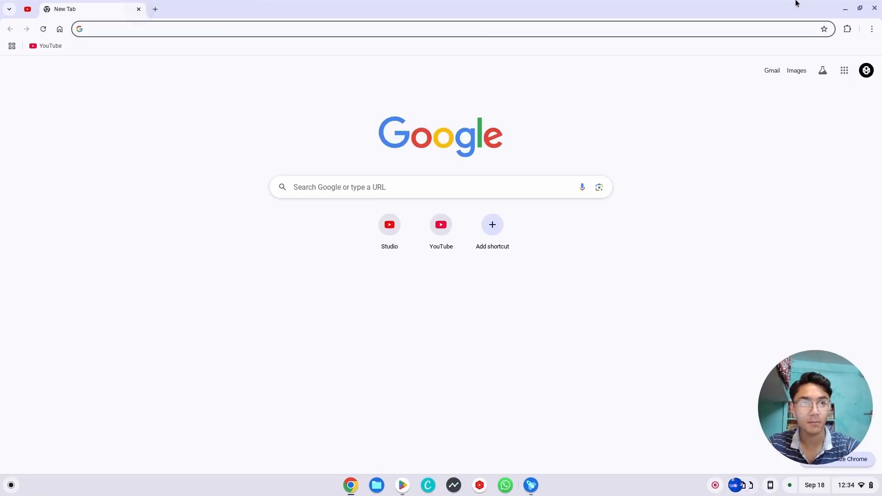
click(402, 485)
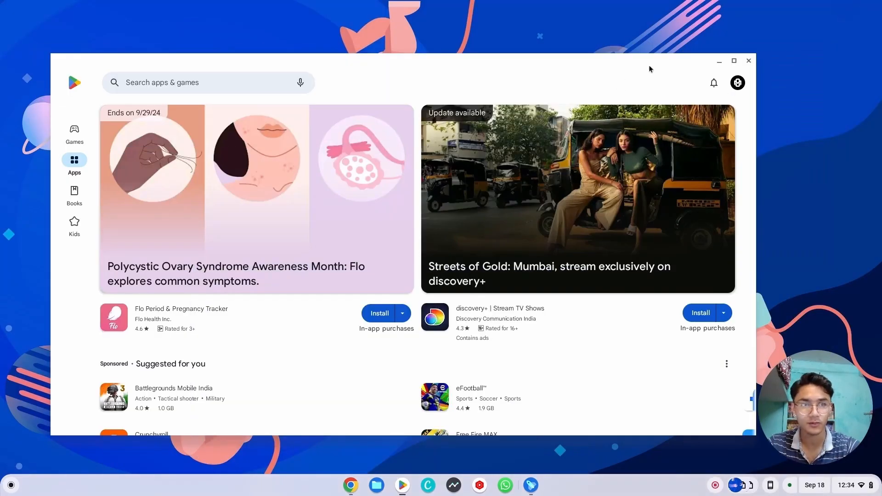
mouse_move(643, 74)
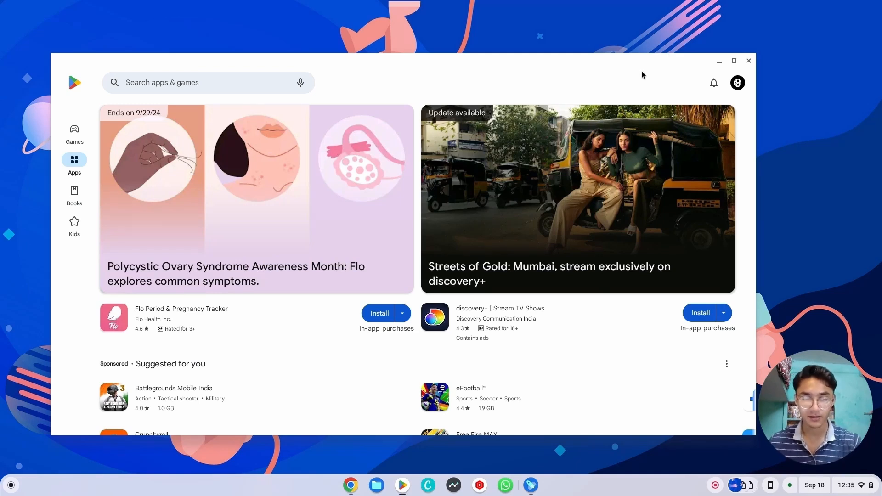
scroll(down, 3)
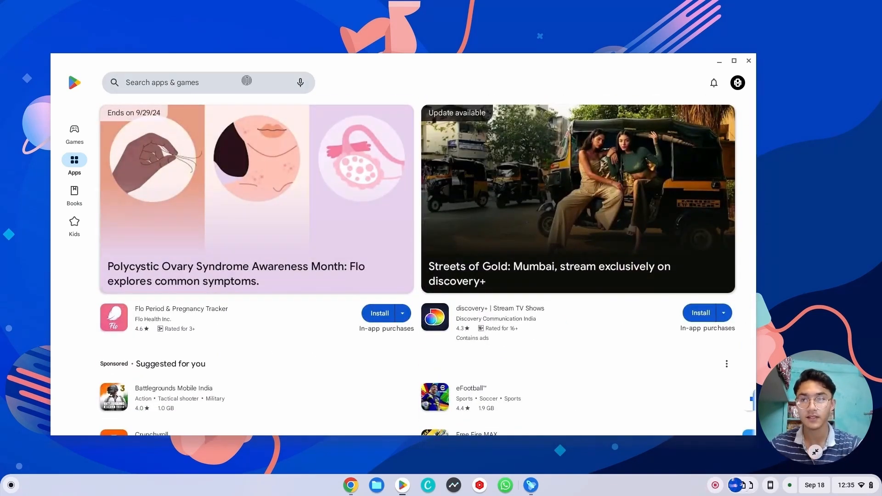
Search the Play Store for 'screen recorder' and scroll through the results.
text(scree)
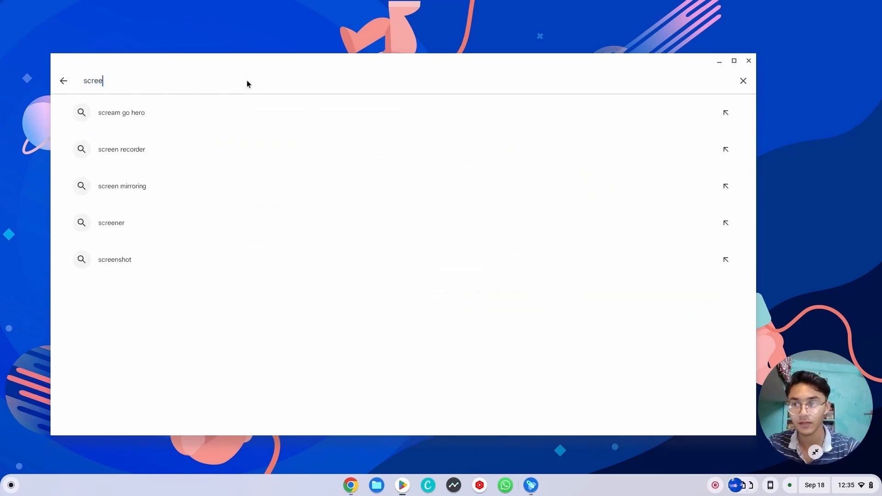
click(121, 149)
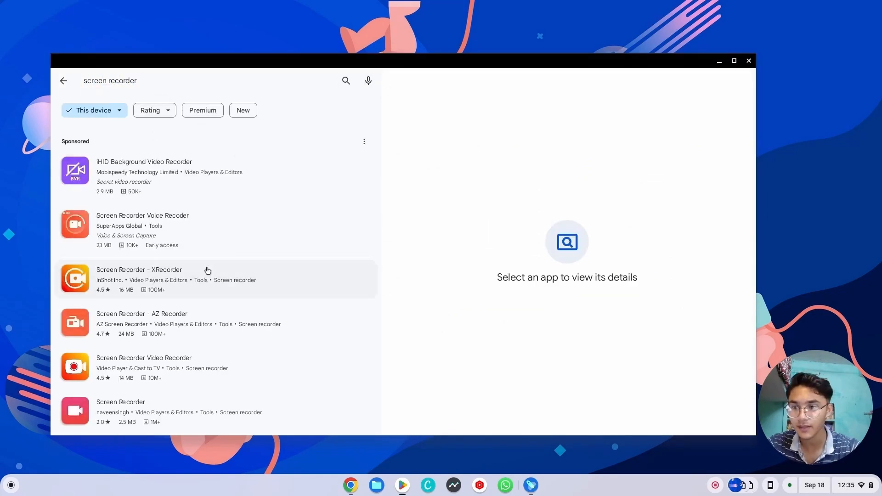
scroll(down, 3)
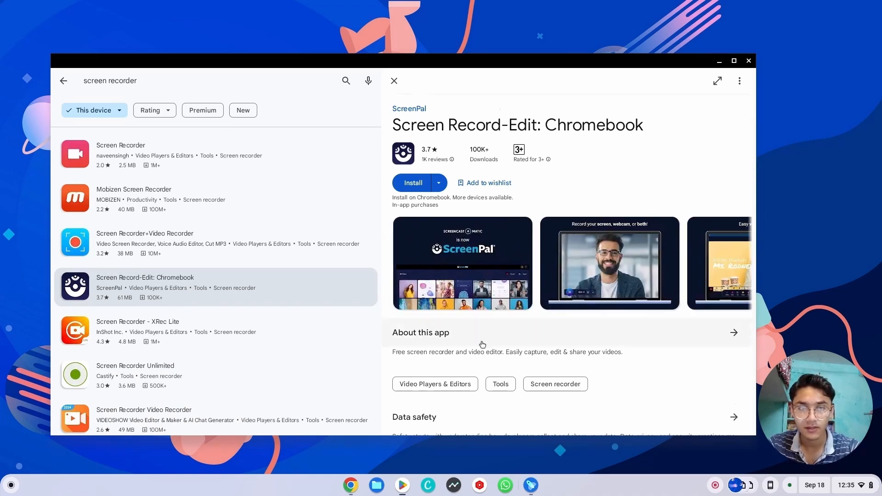
scroll(down, 3)
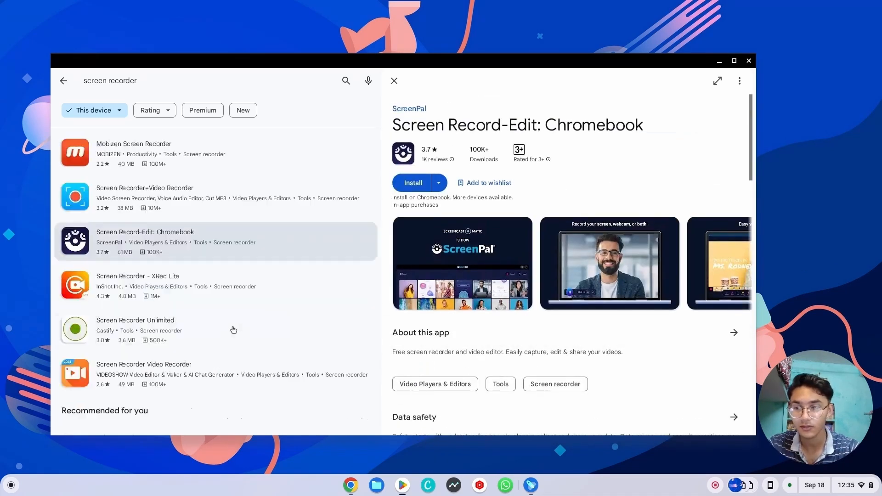
scroll(down, 3)
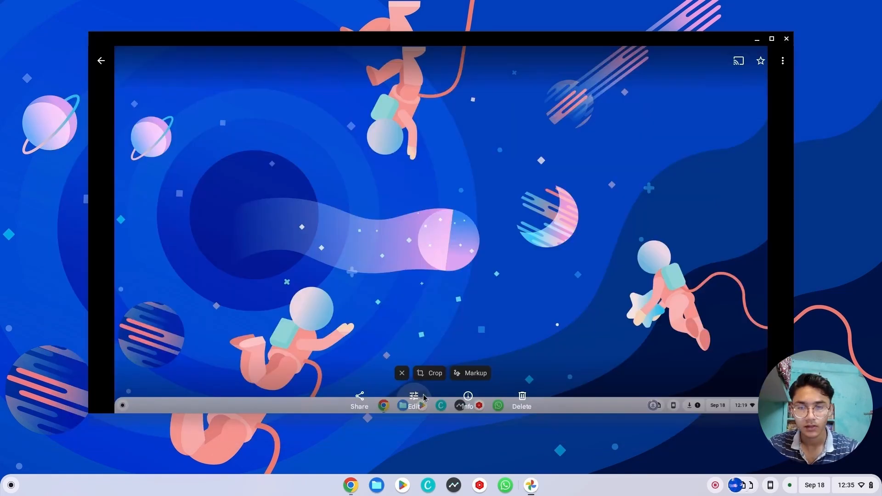
Edit the wallpaper screenshot, raising the Blue tone and Pop adjustment sliders.
click(414, 399)
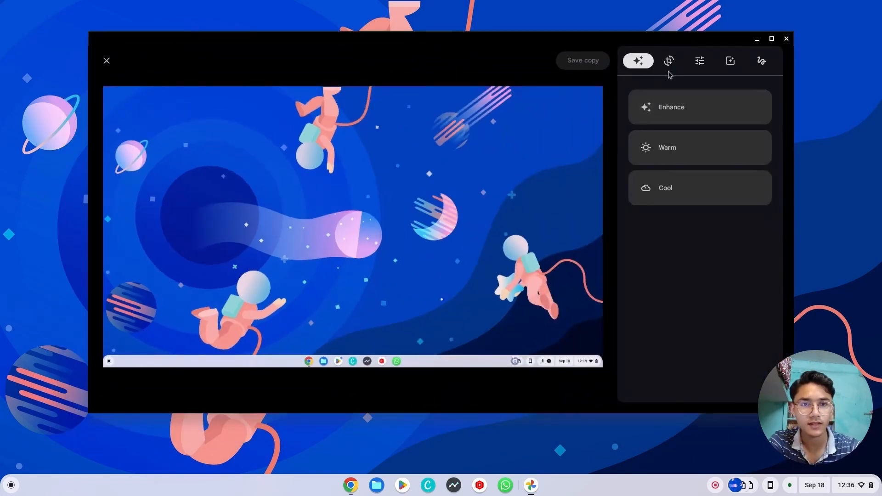
click(699, 61)
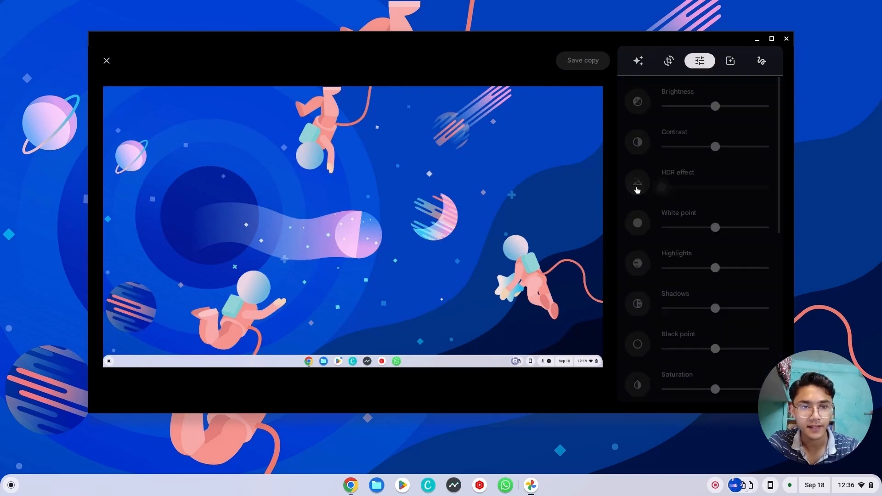
scroll(down, 3)
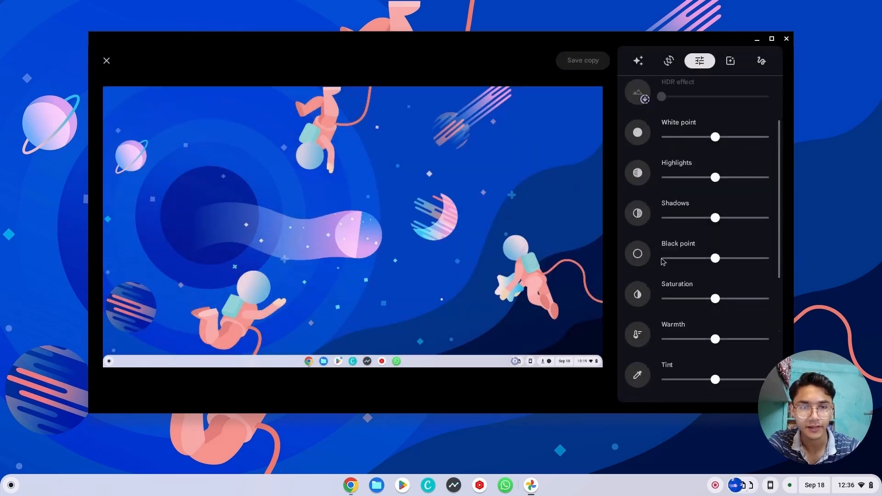
scroll(down, 3)
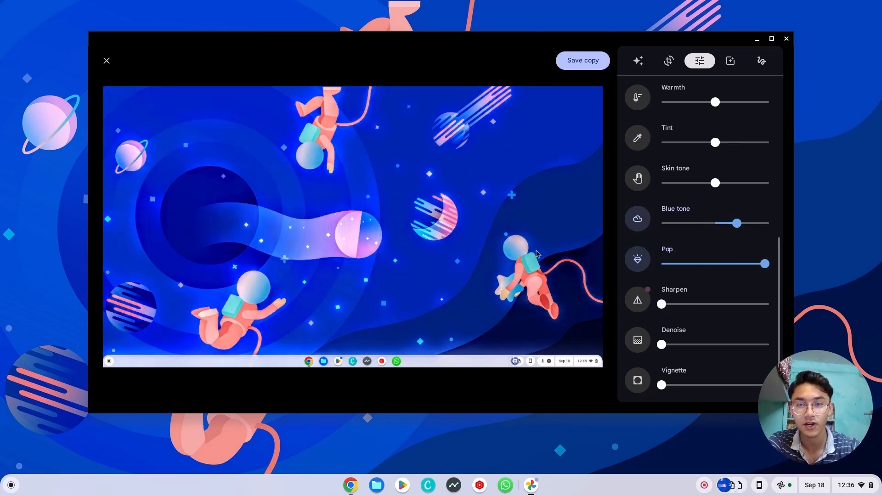
click(353, 361)
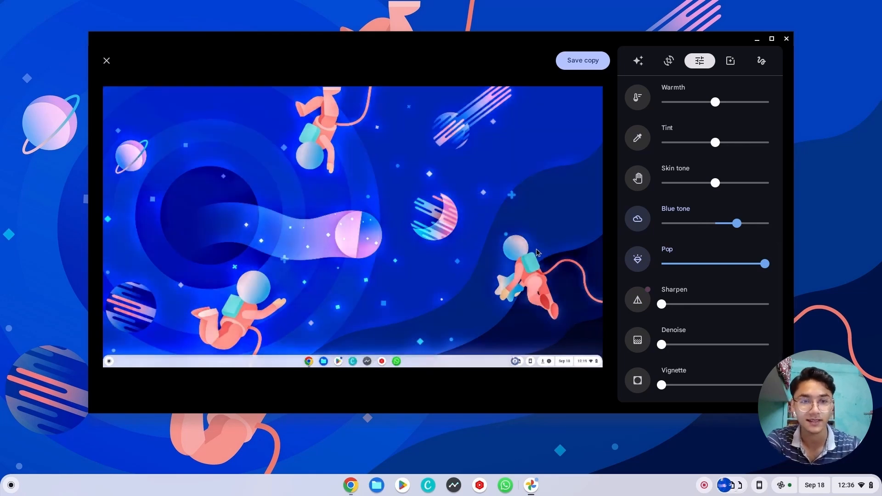
scroll(up, 3)
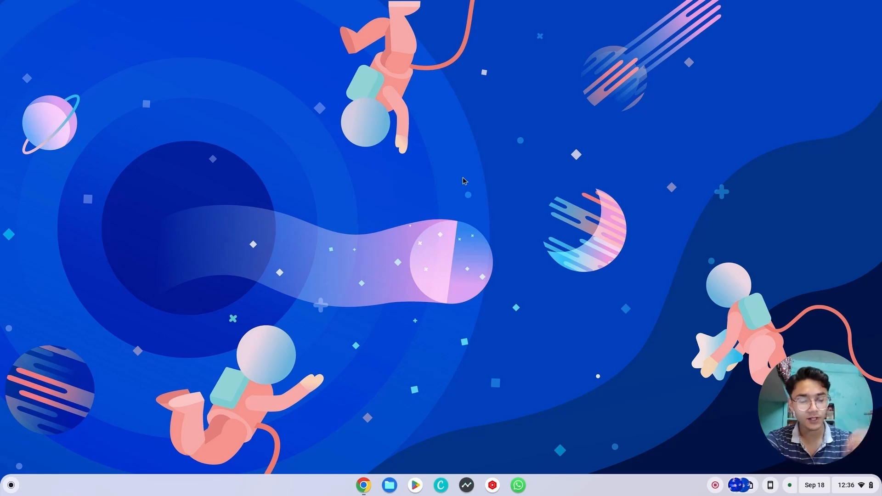
Reopen the Play Store, search 'luma', and open the LumaFusion listing.
click(415, 485)
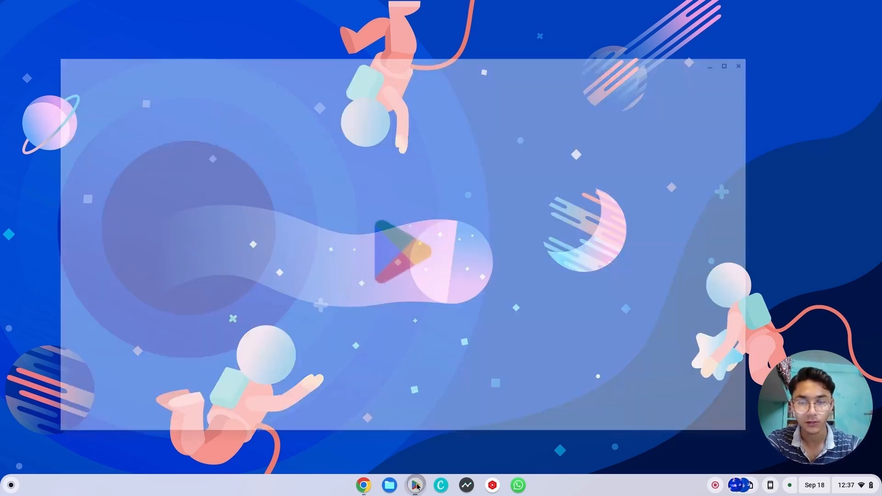
click(415, 485)
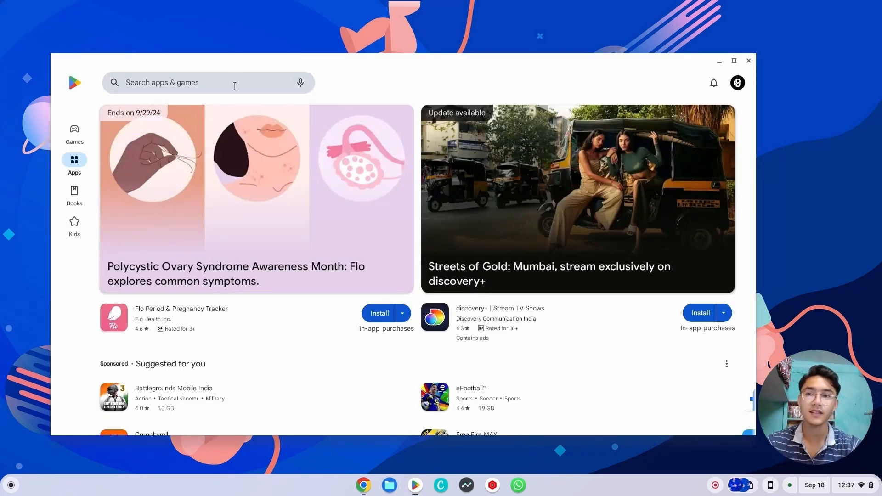
click(197, 82)
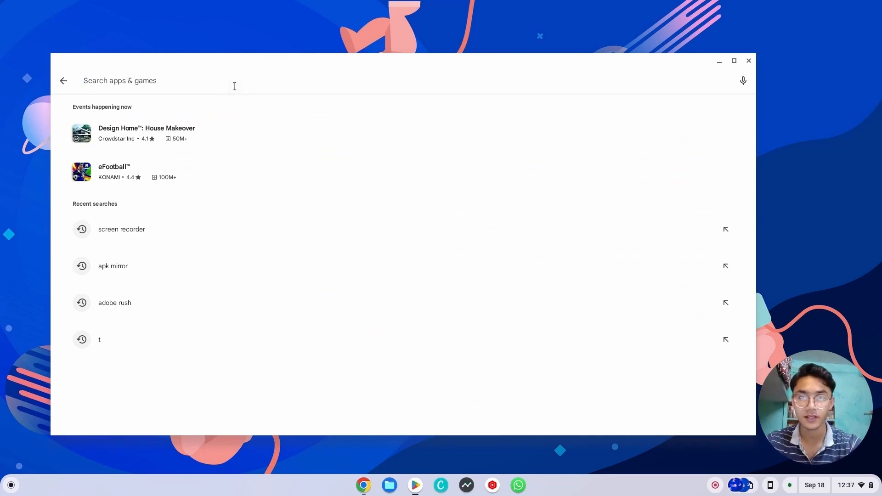
text(lu)
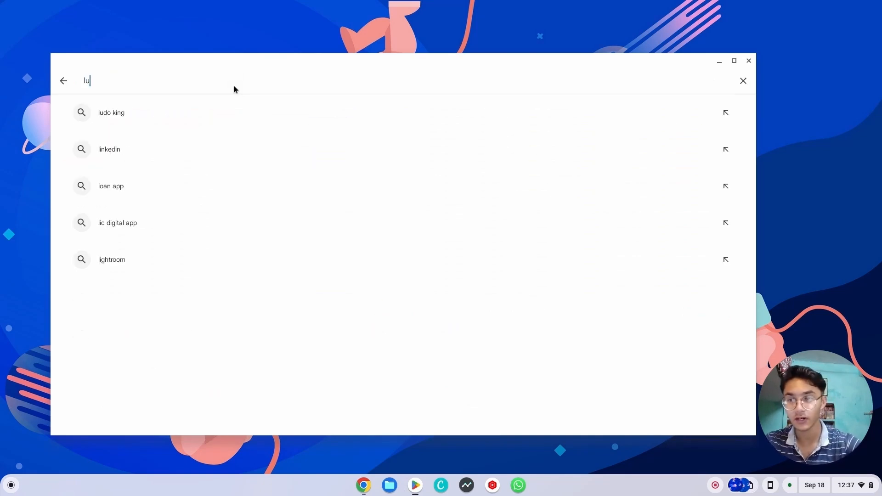
text(ma)
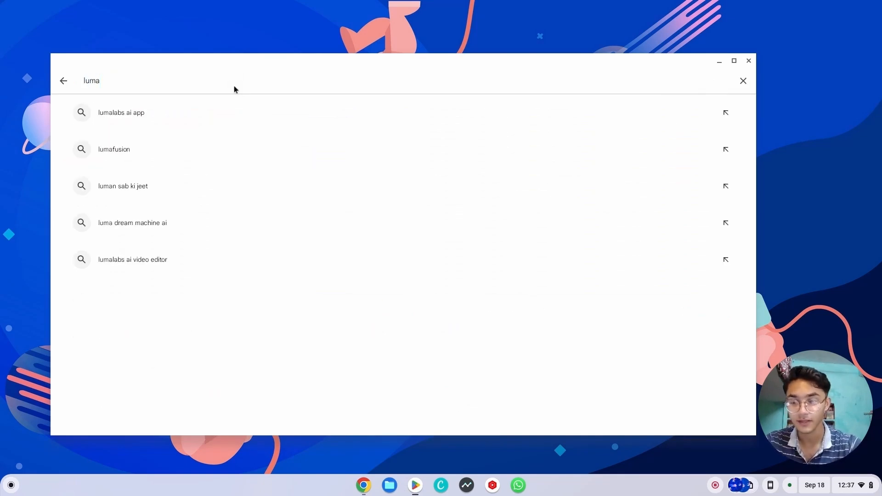
click(113, 149)
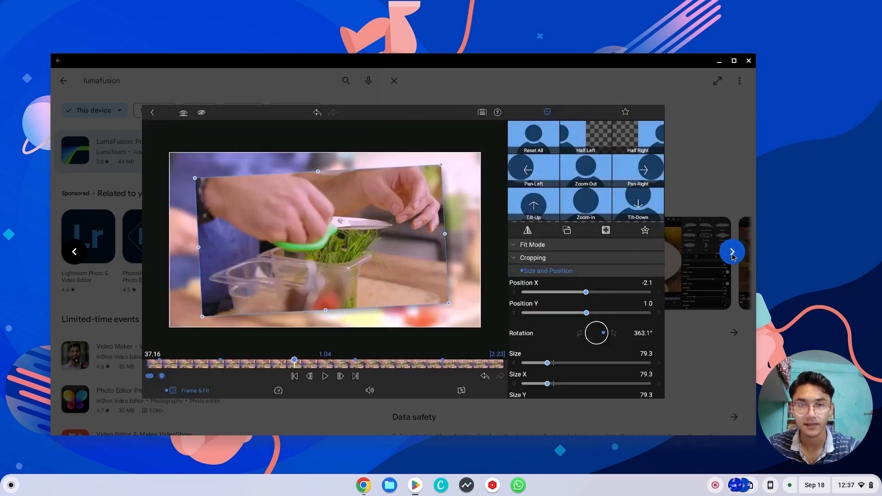
Close the enlarged screenshot and scroll the lumafusion results to VN - Video Editor & Maker.
click(393, 80)
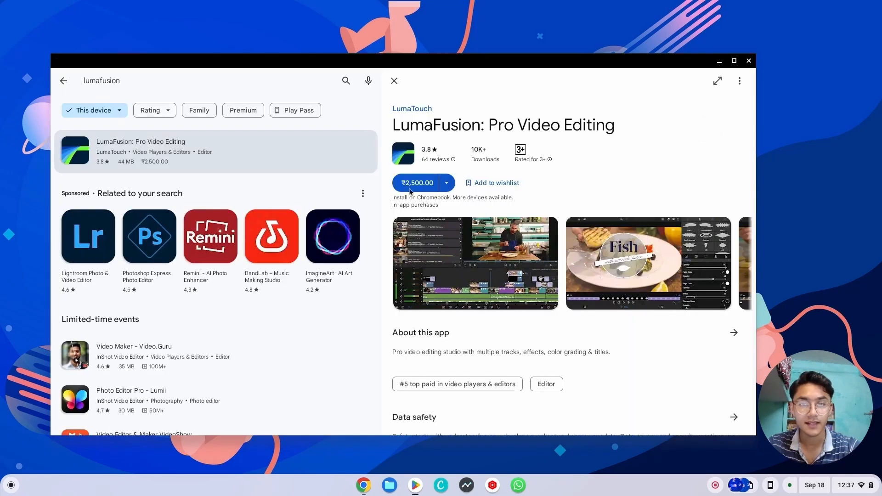
mouse_move(408, 185)
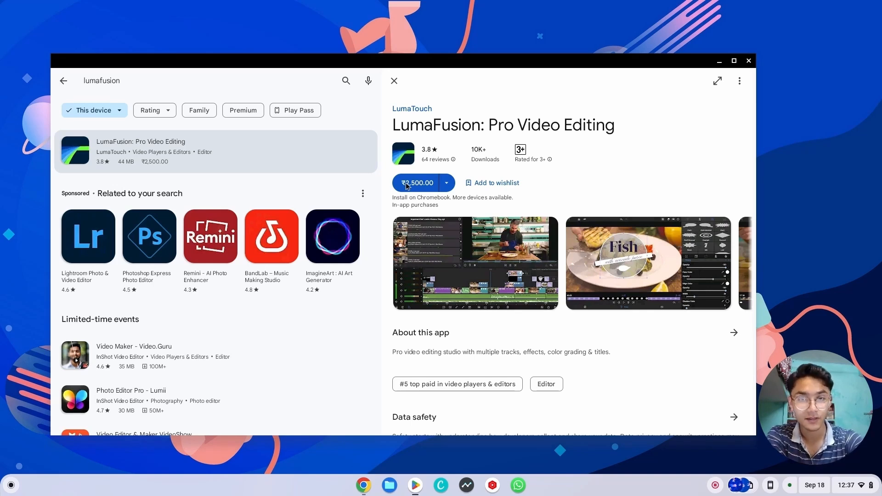
mouse_move(591, 176)
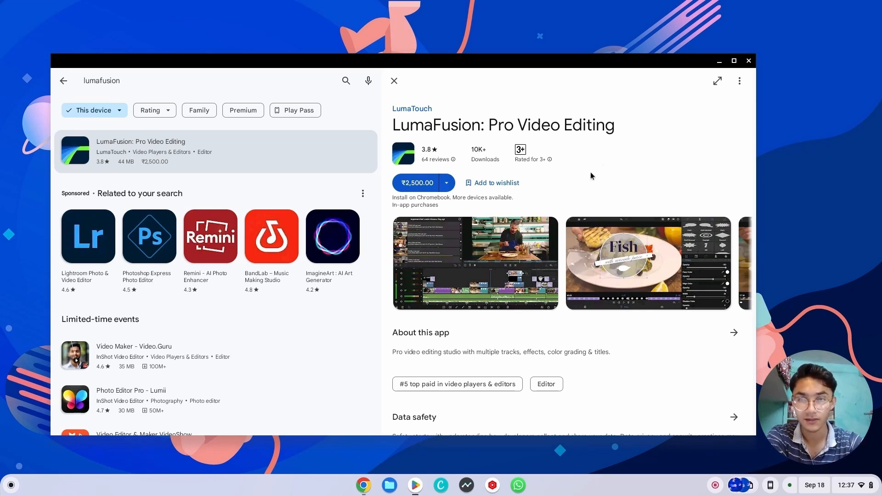
mouse_move(422, 198)
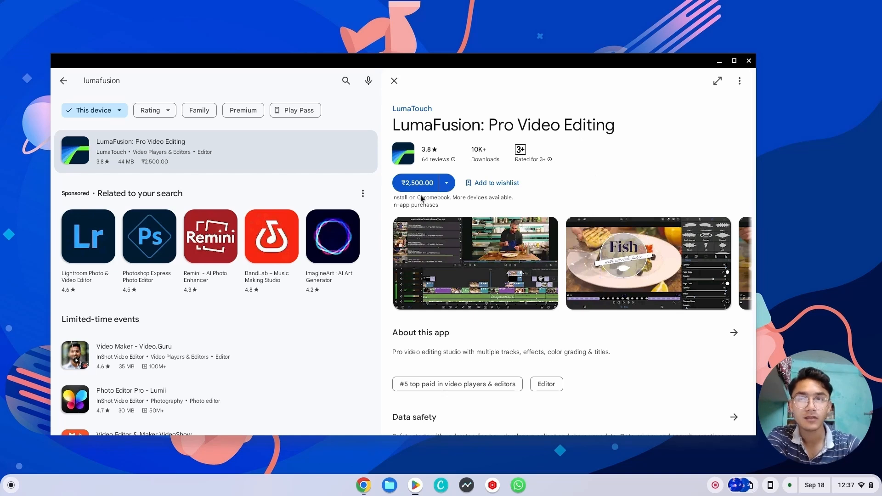
mouse_move(425, 196)
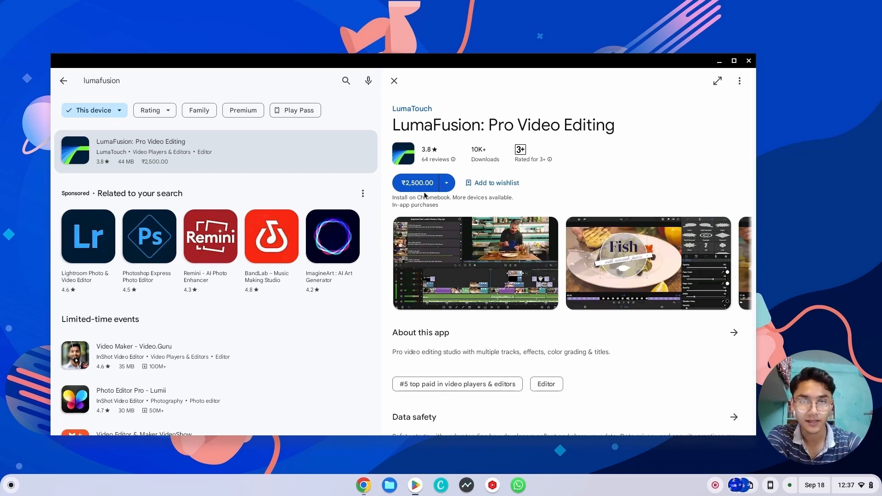
scroll(down, 3)
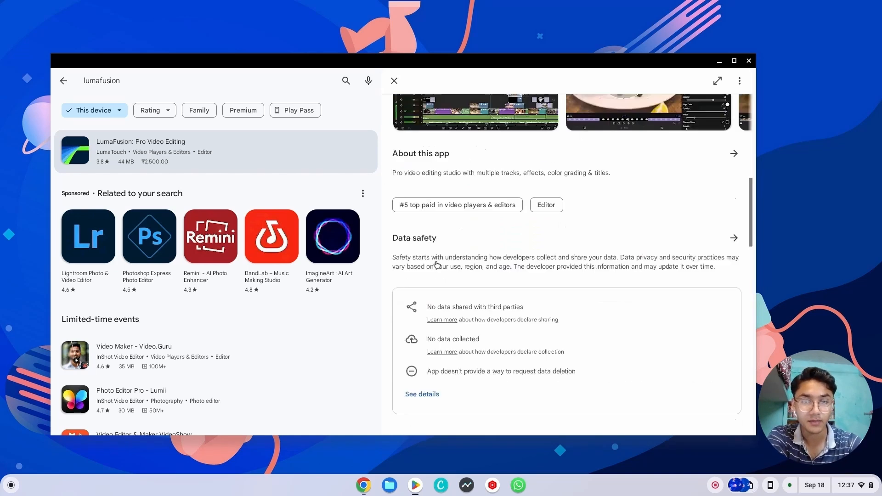
scroll(up, 3)
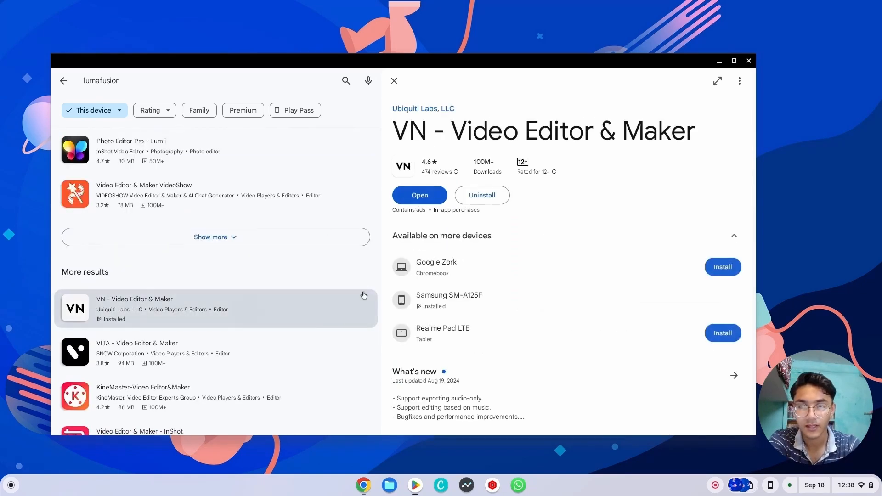
Close the Files window, open Google Assistant from the launcher, then dismiss it.
scroll(up, 3)
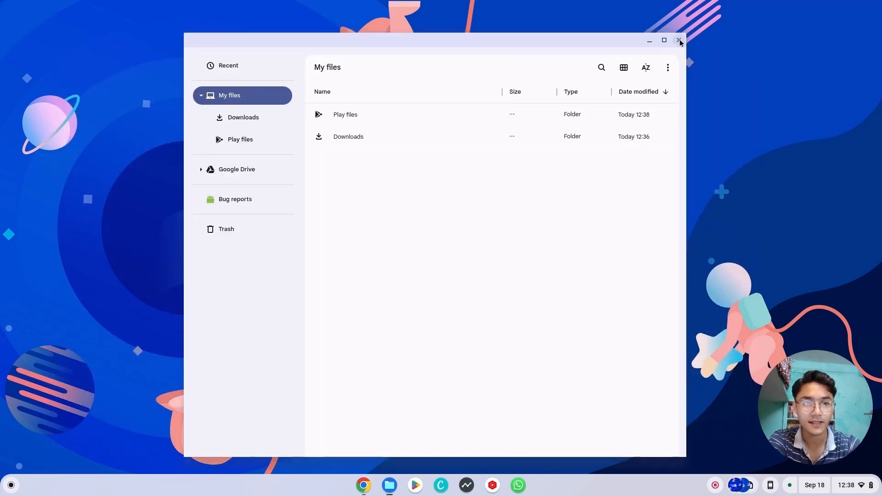
click(679, 41)
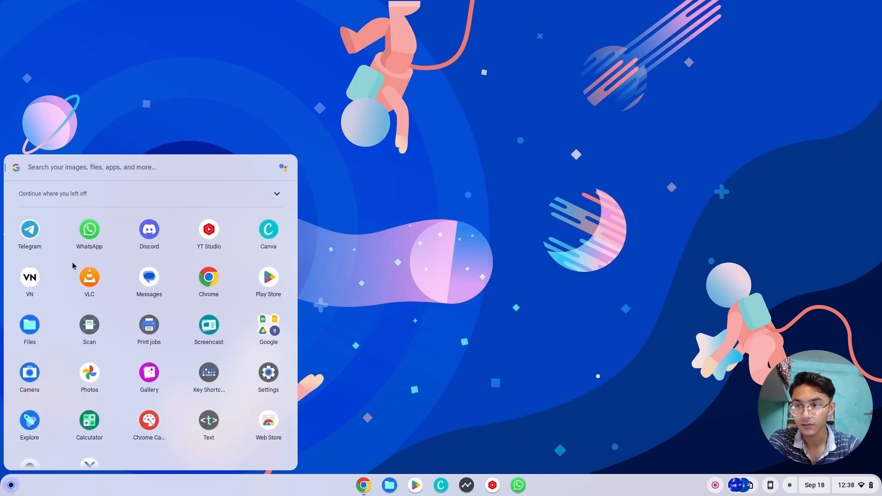
mouse_move(329, 146)
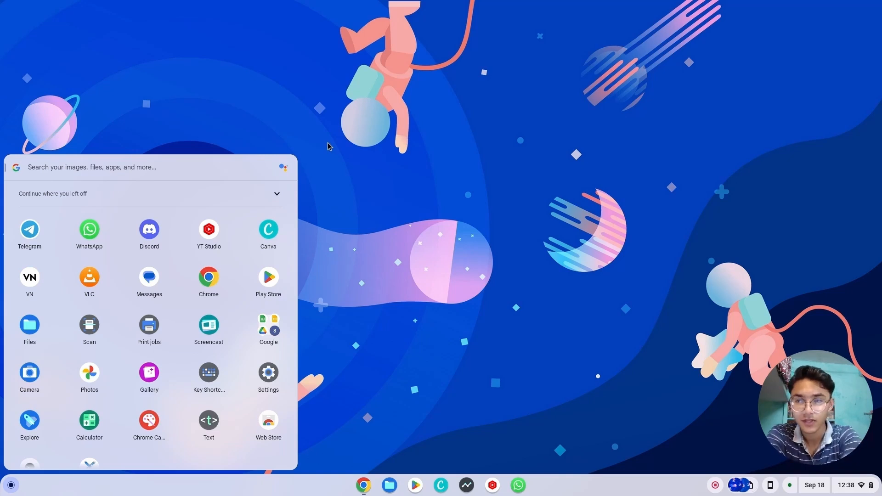
mouse_move(308, 147)
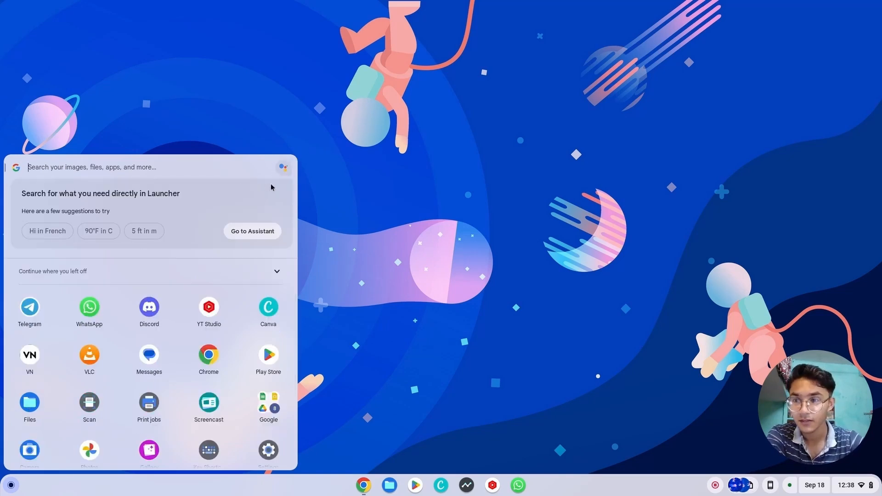
click(251, 231)
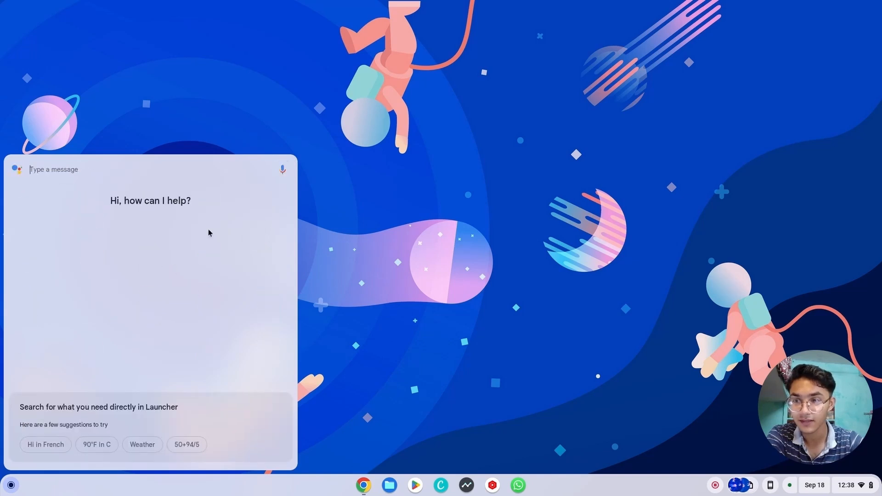
click(847, 485)
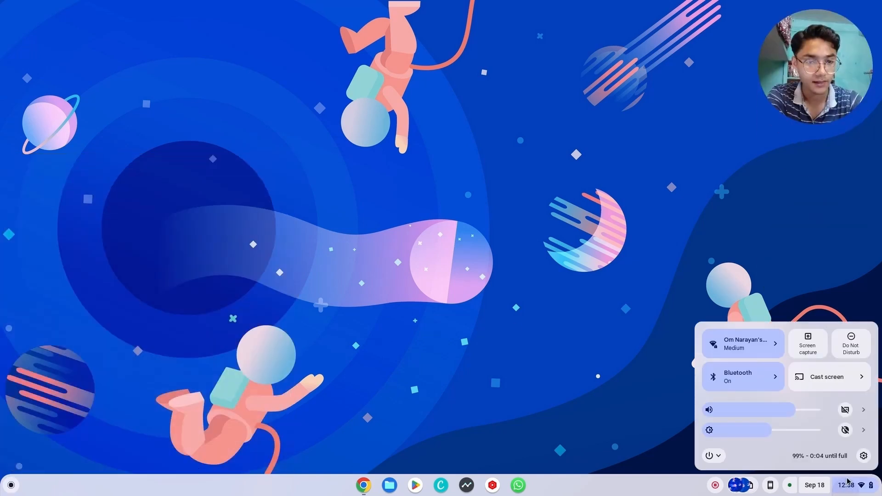
Open Settings > System preferences > Google Assistant and keep Hey Google set to Always on.
click(863, 455)
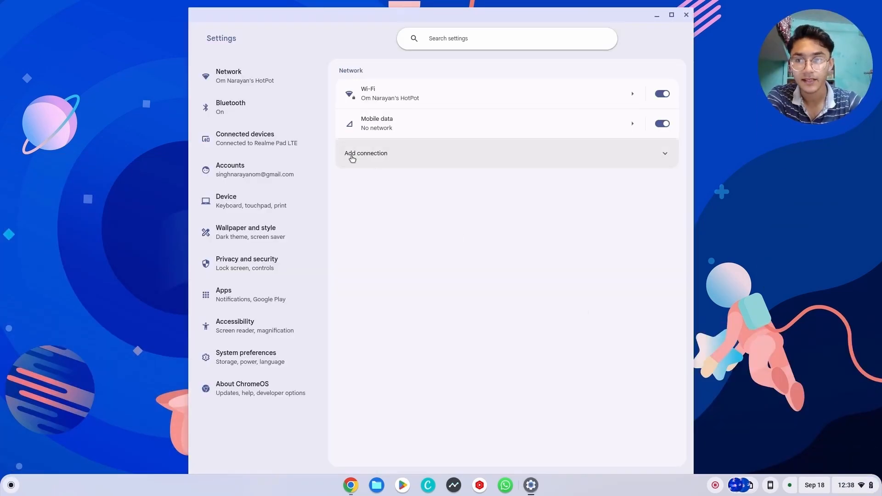
mouse_move(253, 232)
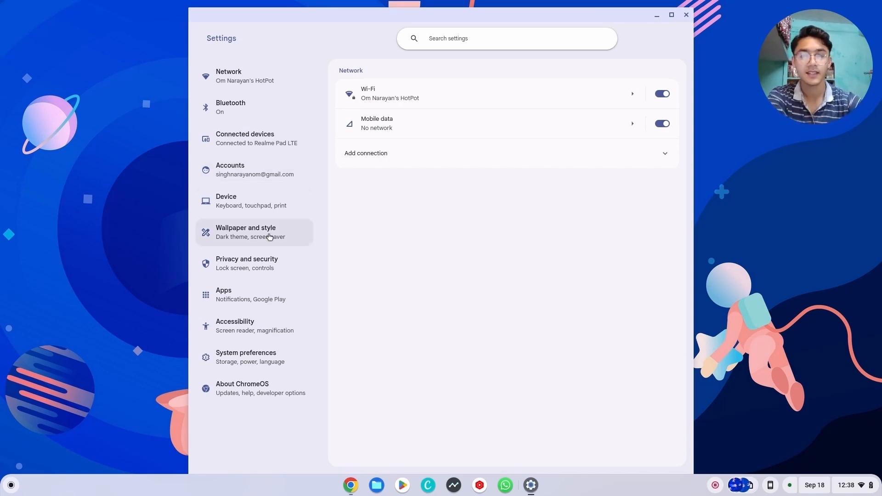
mouse_move(254, 231)
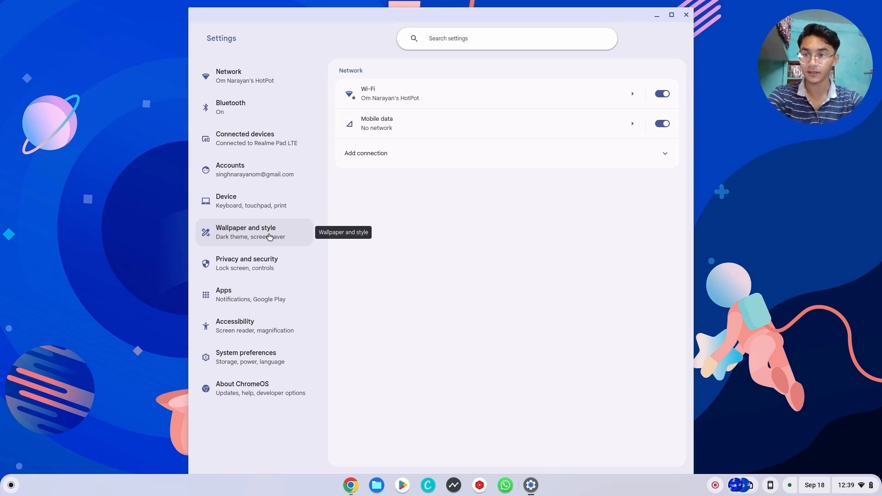
click(245, 356)
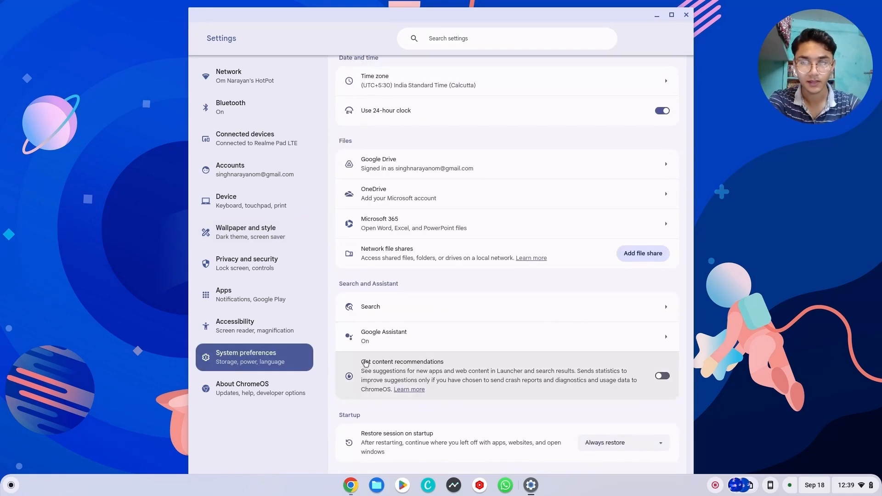
click(384, 336)
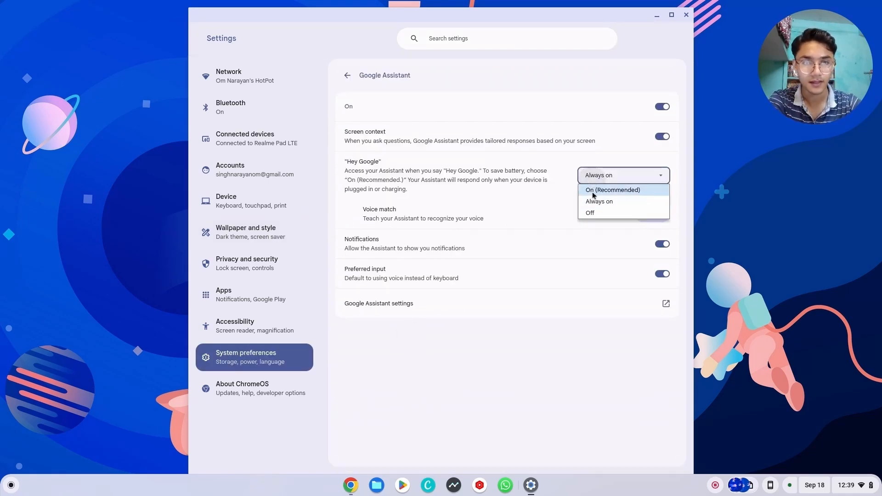
click(598, 201)
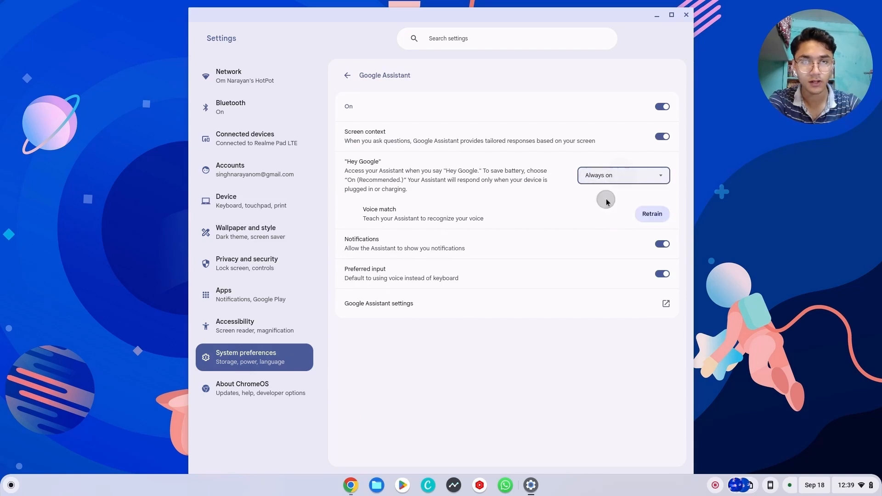
click(685, 14)
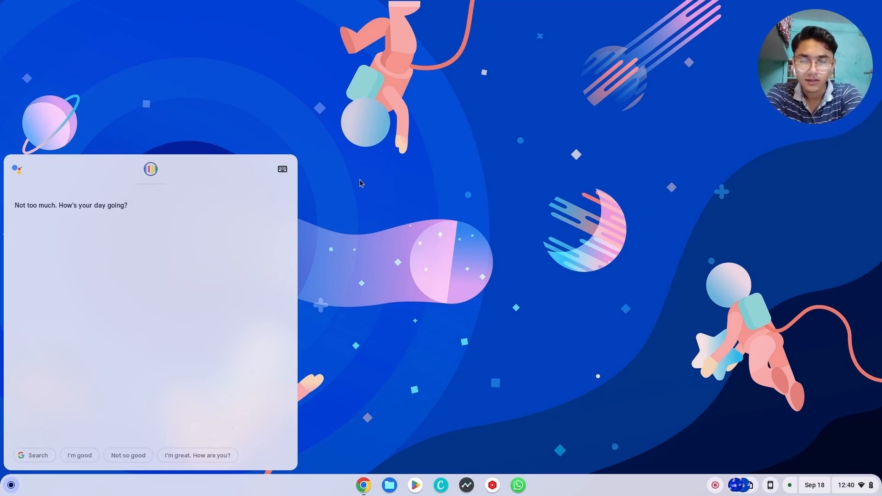
Speak a few microphone queries to Google Assistant, read its replies, then close the panel.
click(150, 169)
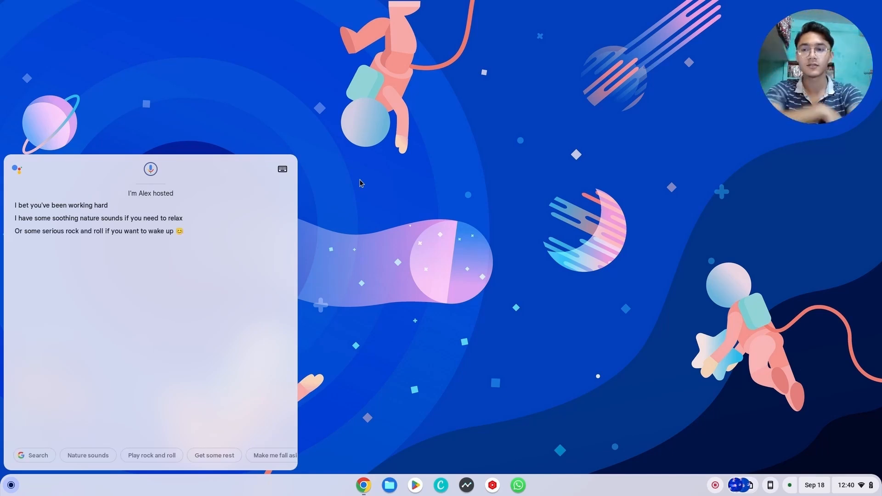
click(150, 168)
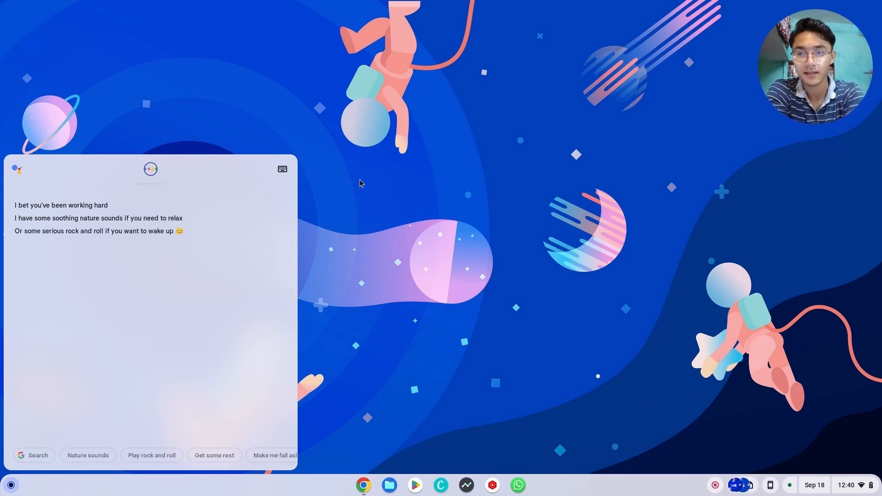
click(151, 169)
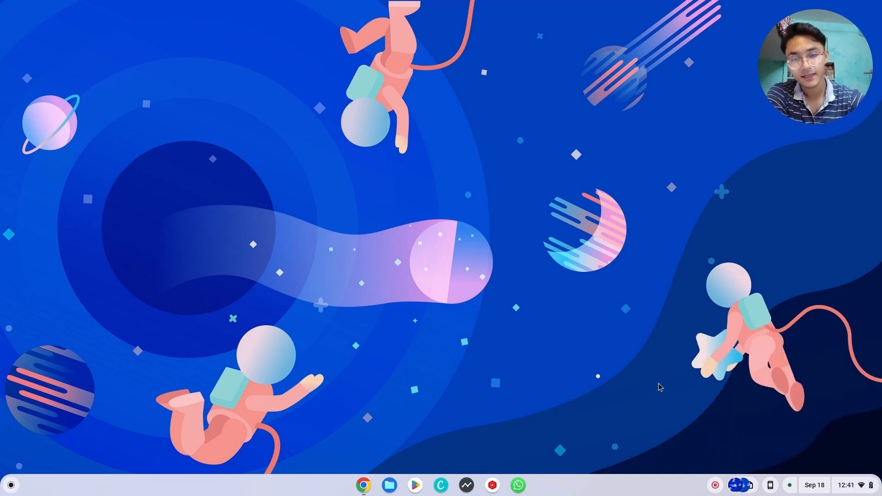
Open the launcher listing apps like Telegram, WhatsApp, Discord, VLC and Settings.
click(10, 485)
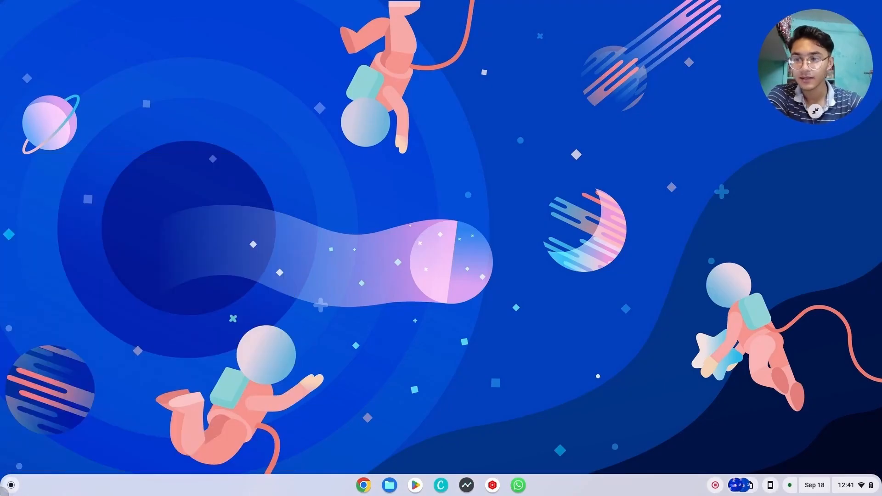
mouse_move(341, 231)
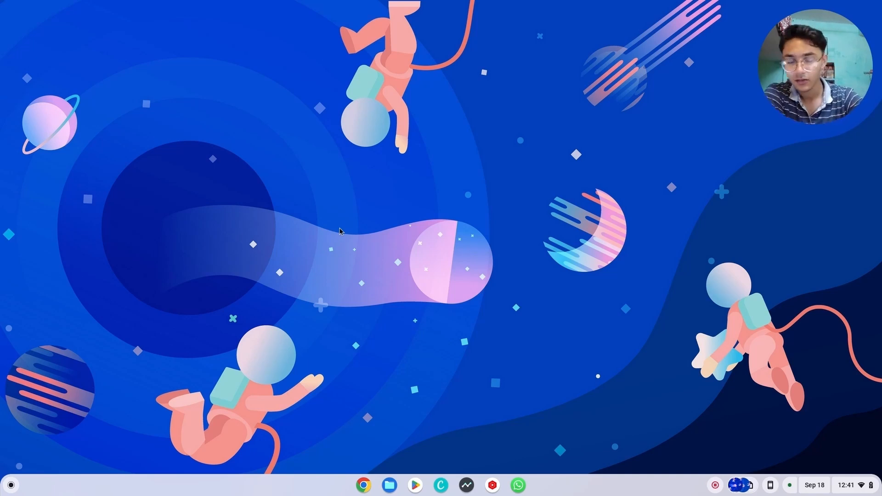
click(10, 485)
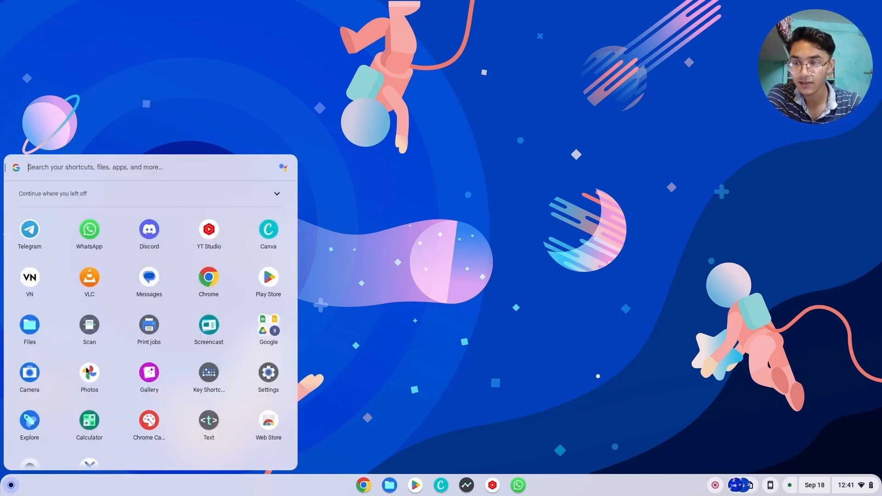
Start a new animation under Google Photos Creations, then show the launcher's Google apps folder.
click(88, 373)
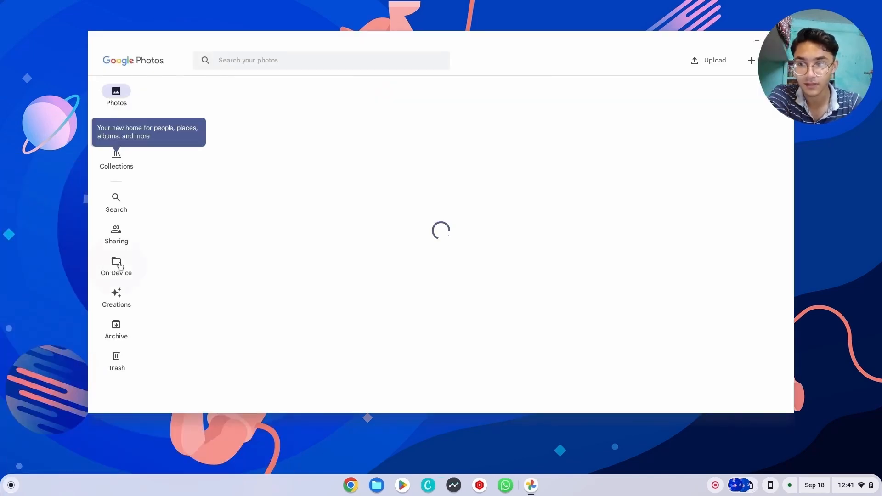
click(116, 297)
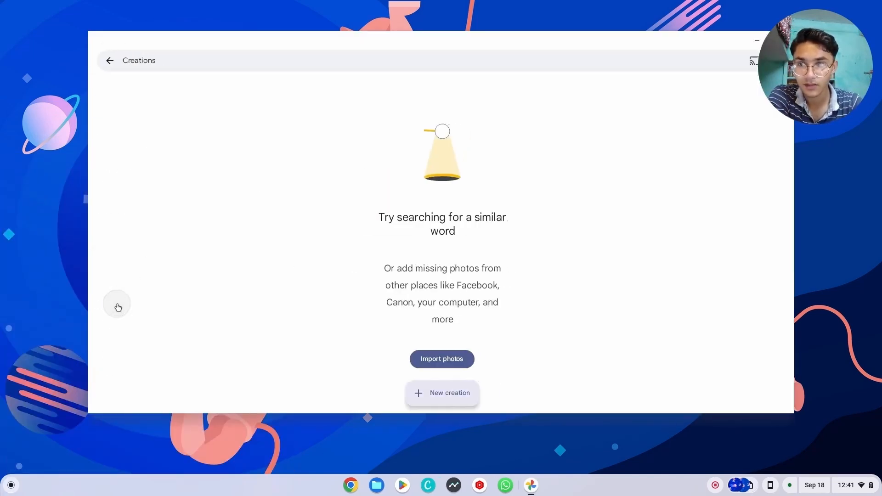
click(448, 392)
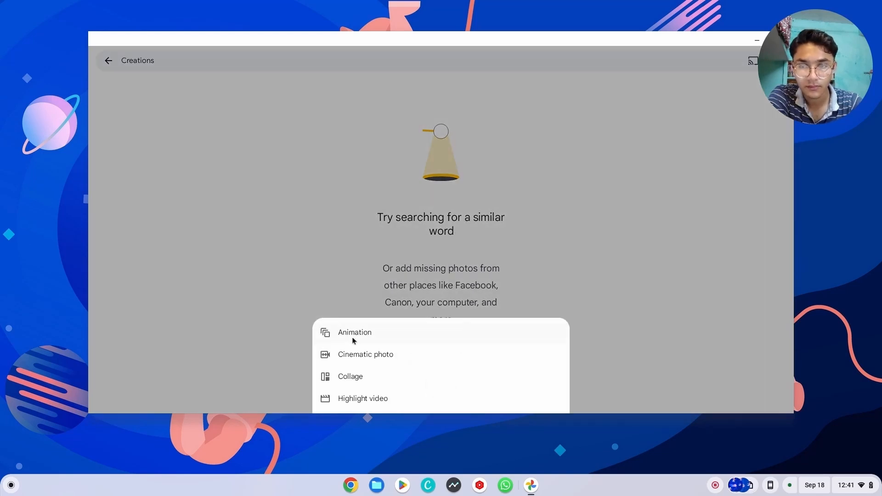
click(354, 332)
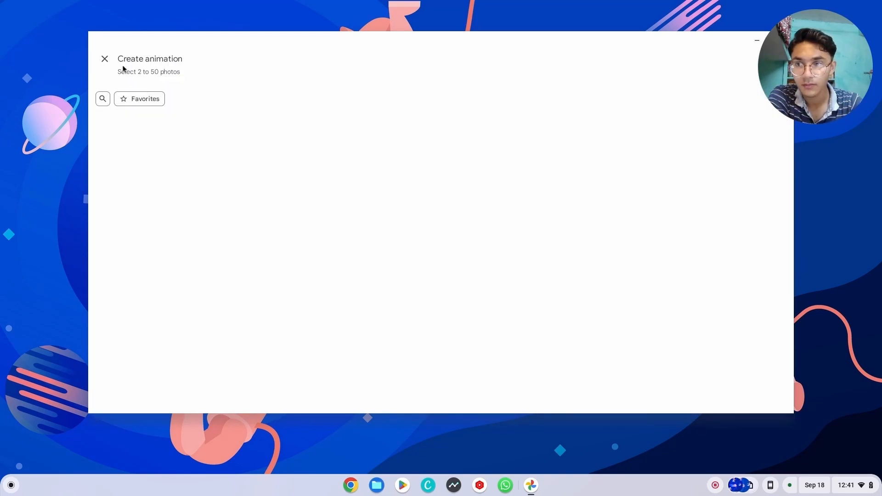
mouse_move(183, 169)
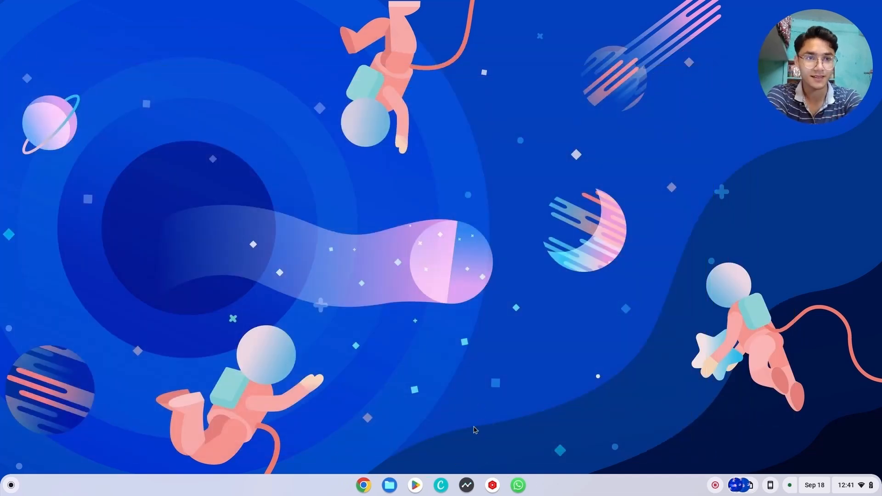
click(10, 485)
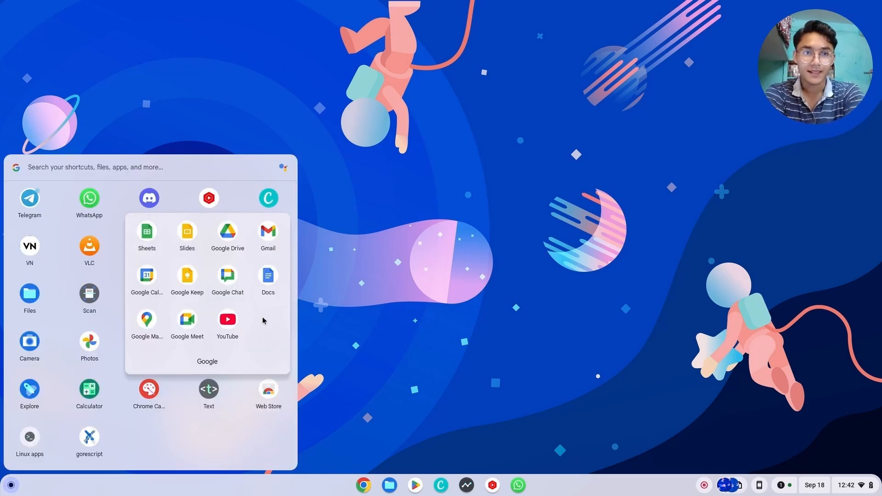